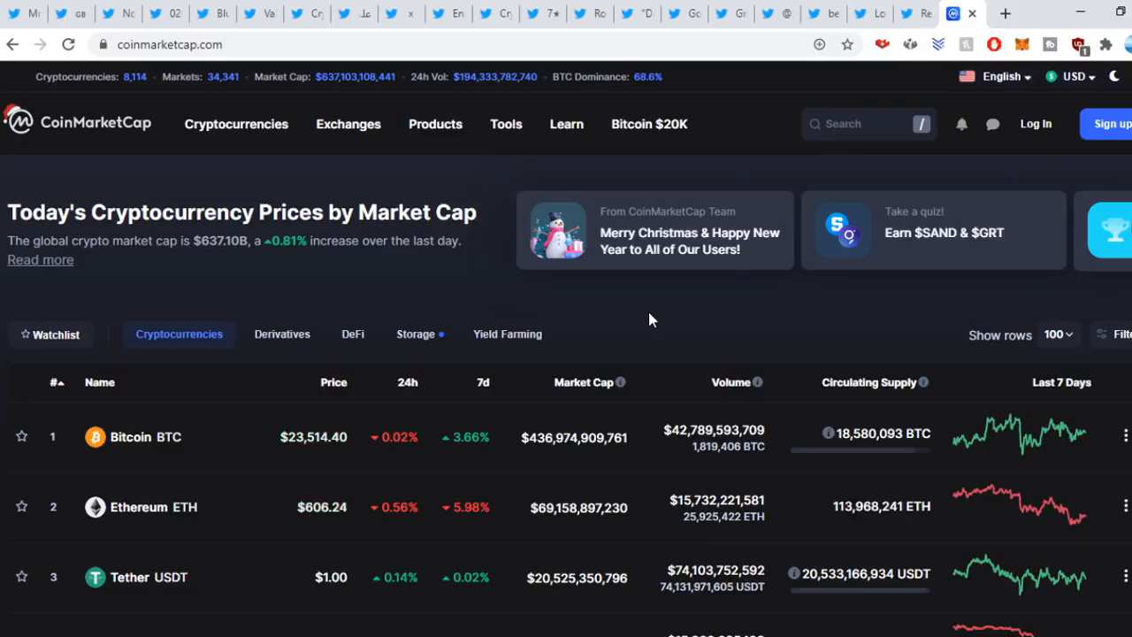
Play the hearing clip in the RealXRPBoy tweet and let it run to 2:20.
{"action": "scroll", "scroll_direction": "down", "scroll_amount": 3}
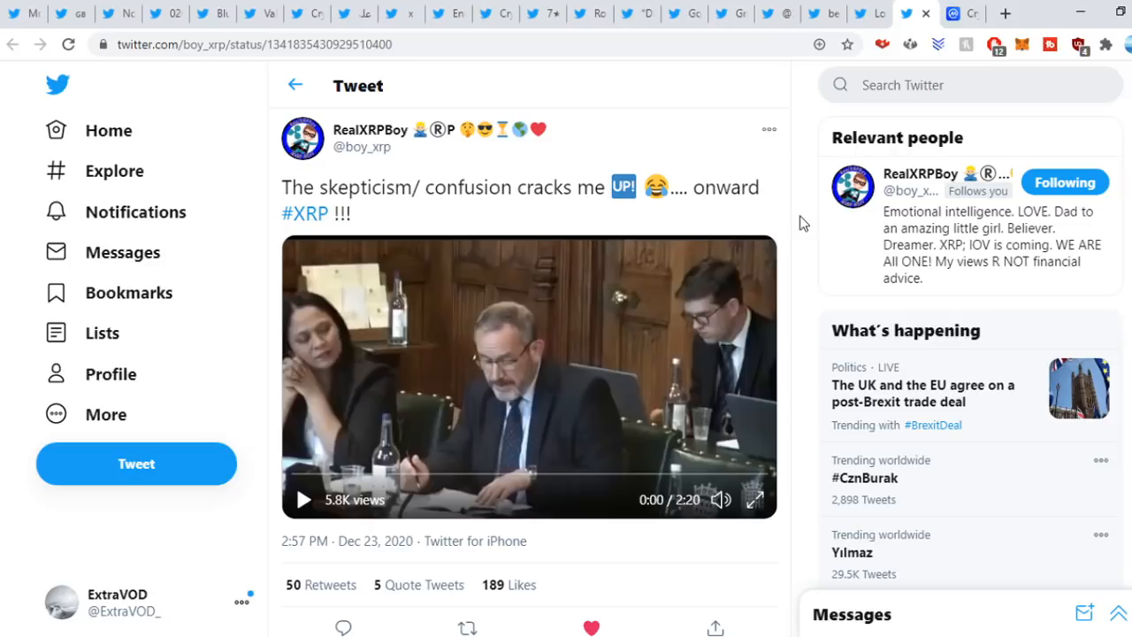
{"action": "mouse_move", "coordinate": [778, 322]}
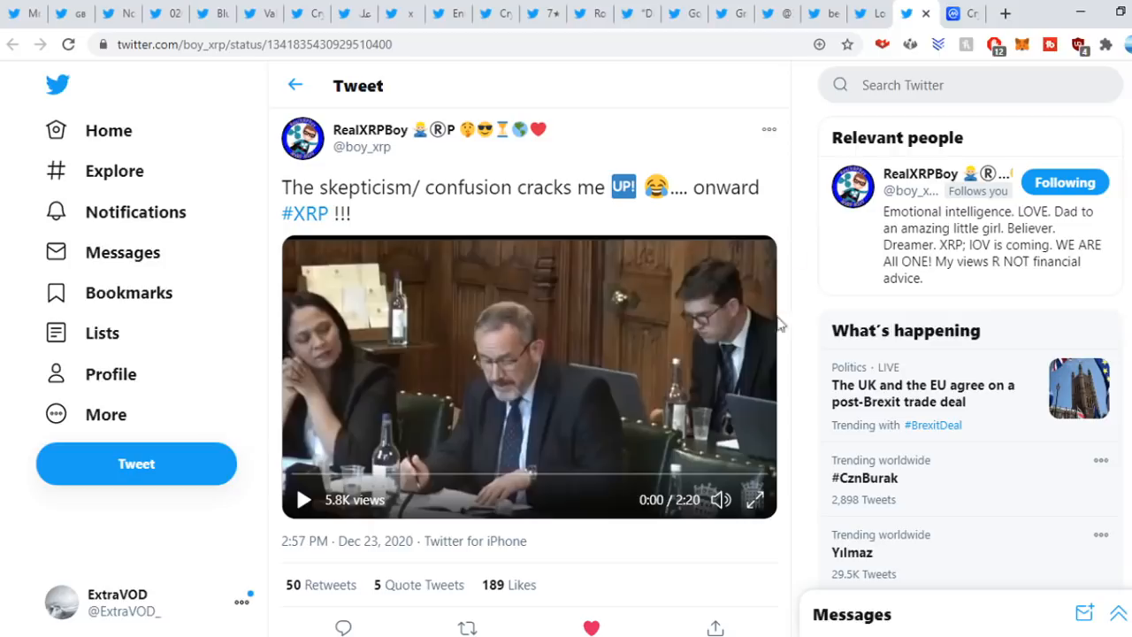
{"action": "left_click", "coordinate": [300, 499]}
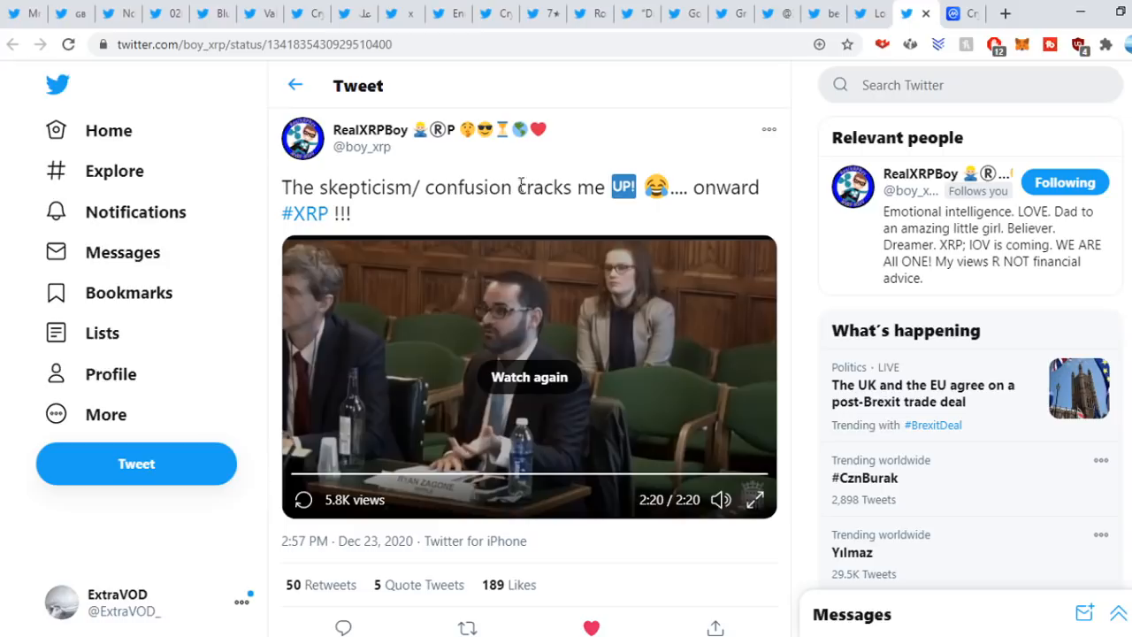
{"action": "mouse_move", "coordinate": [799, 209]}
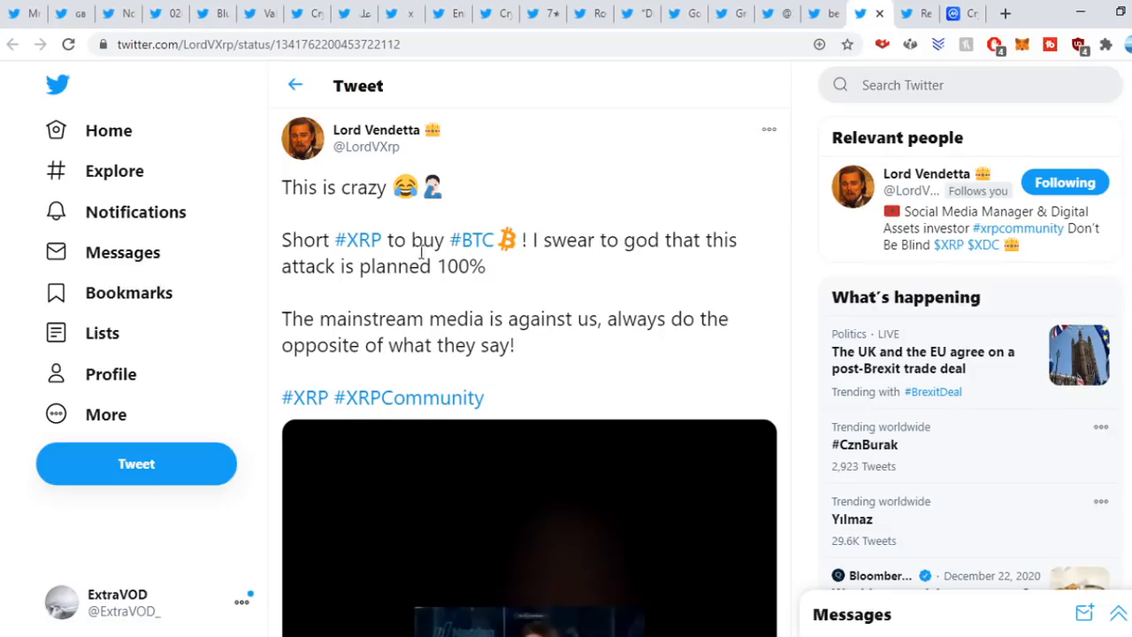
{"action": "scroll", "scroll_direction": "down", "scroll_amount": 3}
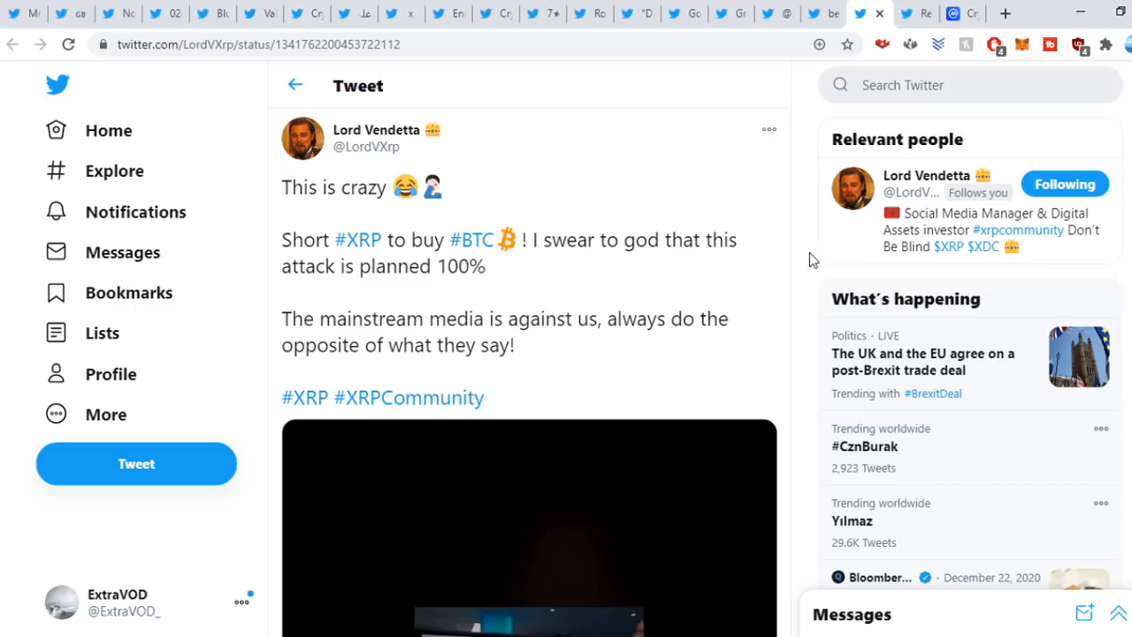
{"action": "mouse_move", "coordinate": [803, 182]}
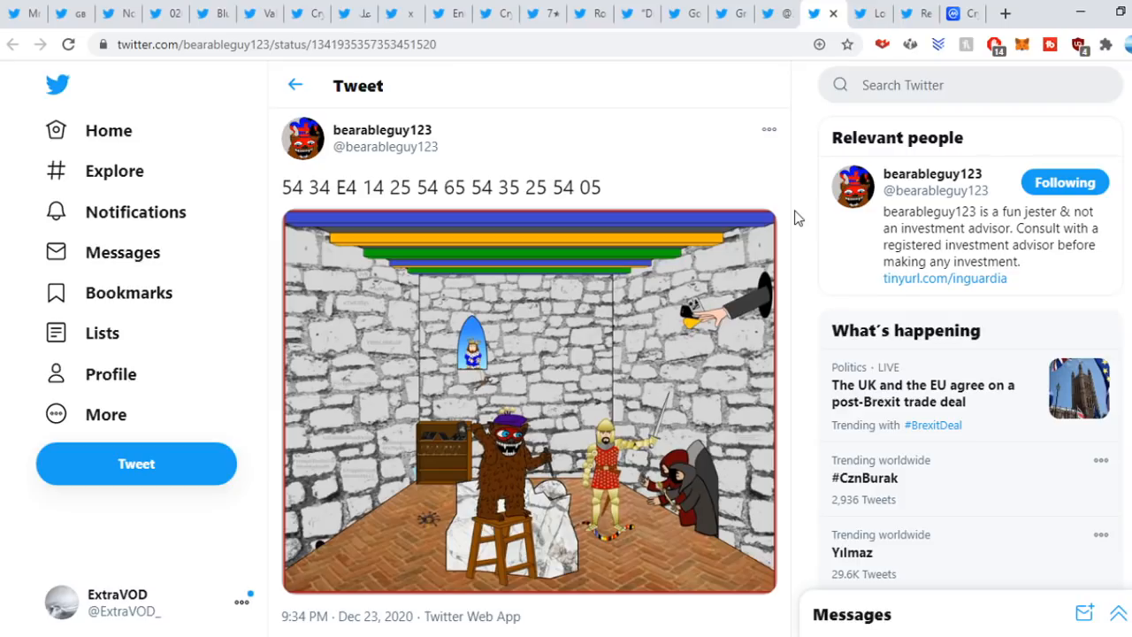
Select the tweet's number string, view the castle picture full size, then browse the reply's images.
{"action": "left_click_drag", "start_coordinate": [311, 188], "coordinate": [599, 188]}
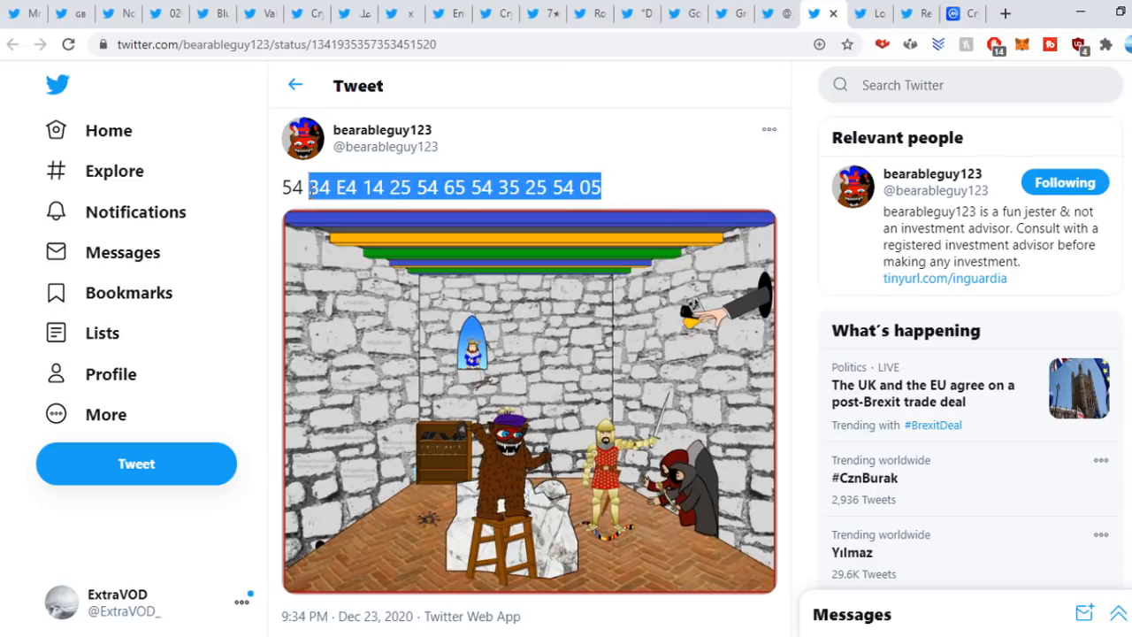
{"action": "left_click", "coordinate": [529, 398]}
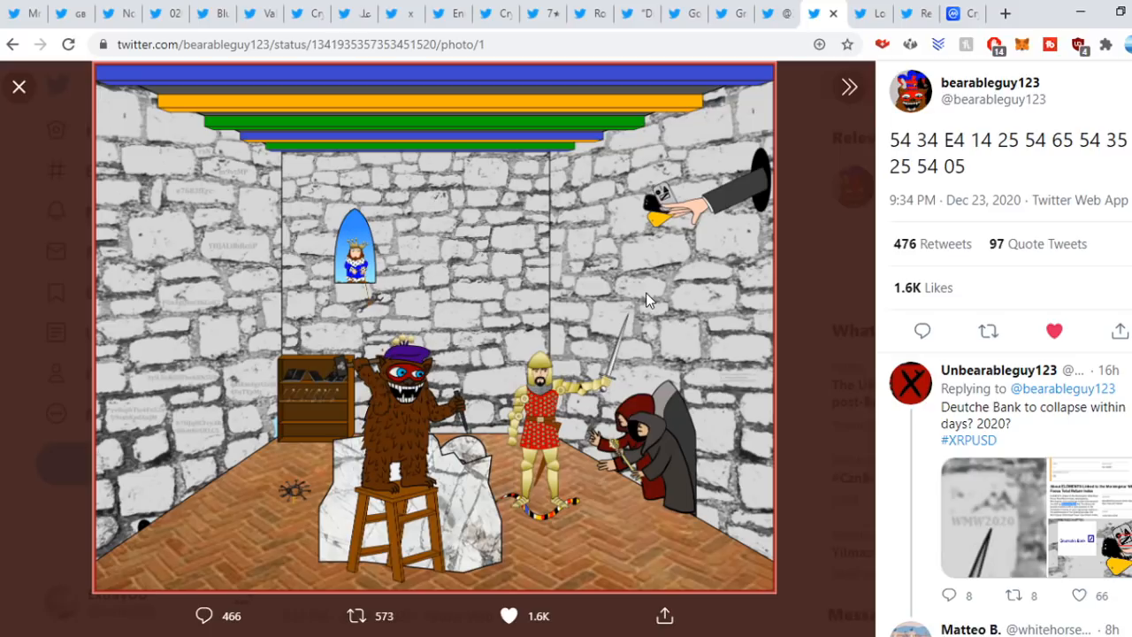
{"action": "mouse_move", "coordinate": [638, 424]}
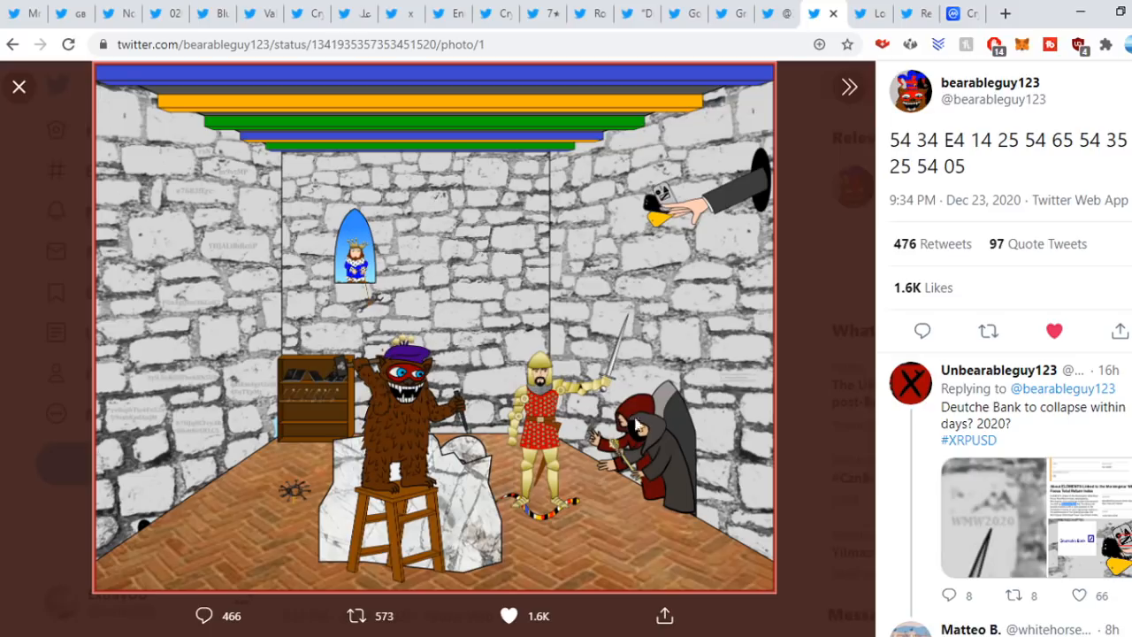
{"action": "mouse_move", "coordinate": [492, 413]}
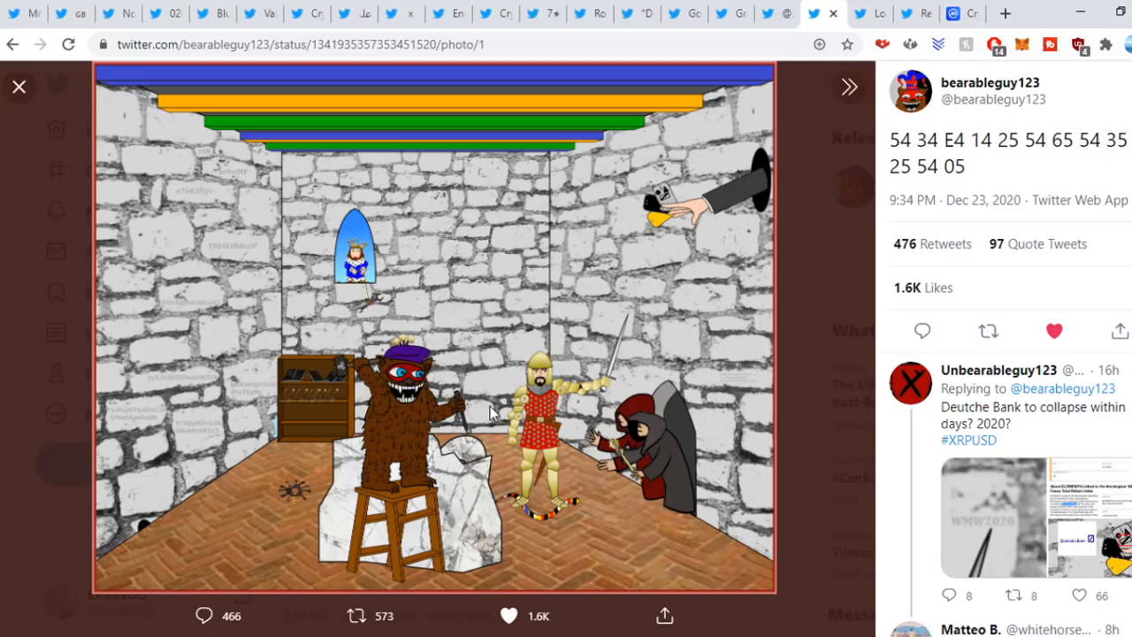
{"action": "mouse_move", "coordinate": [645, 221]}
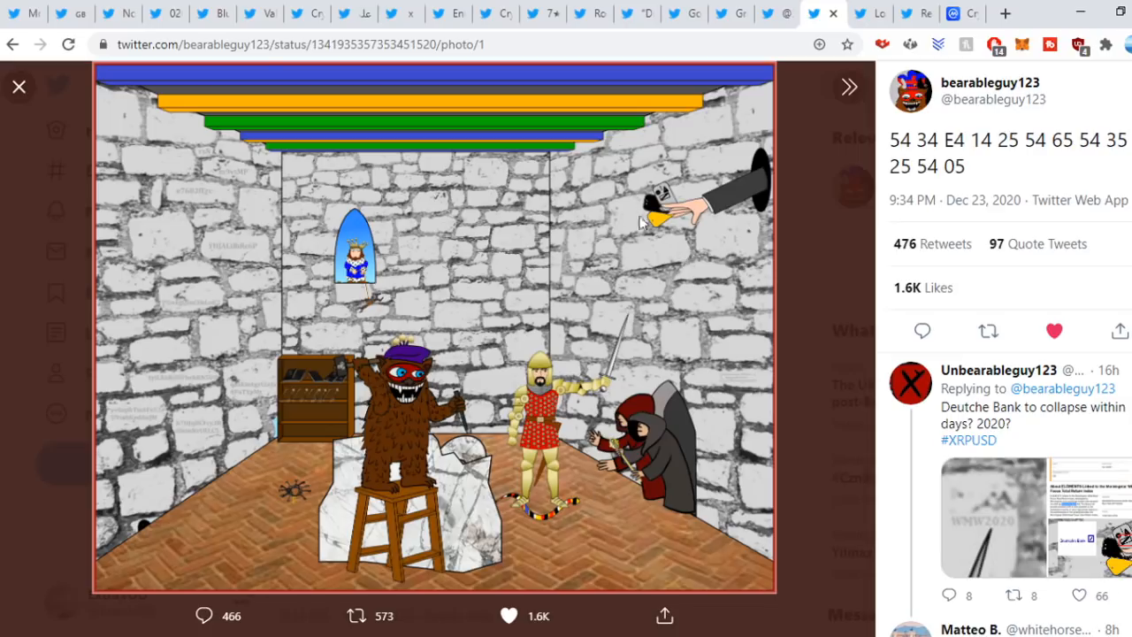
{"action": "mouse_move", "coordinate": [433, 439]}
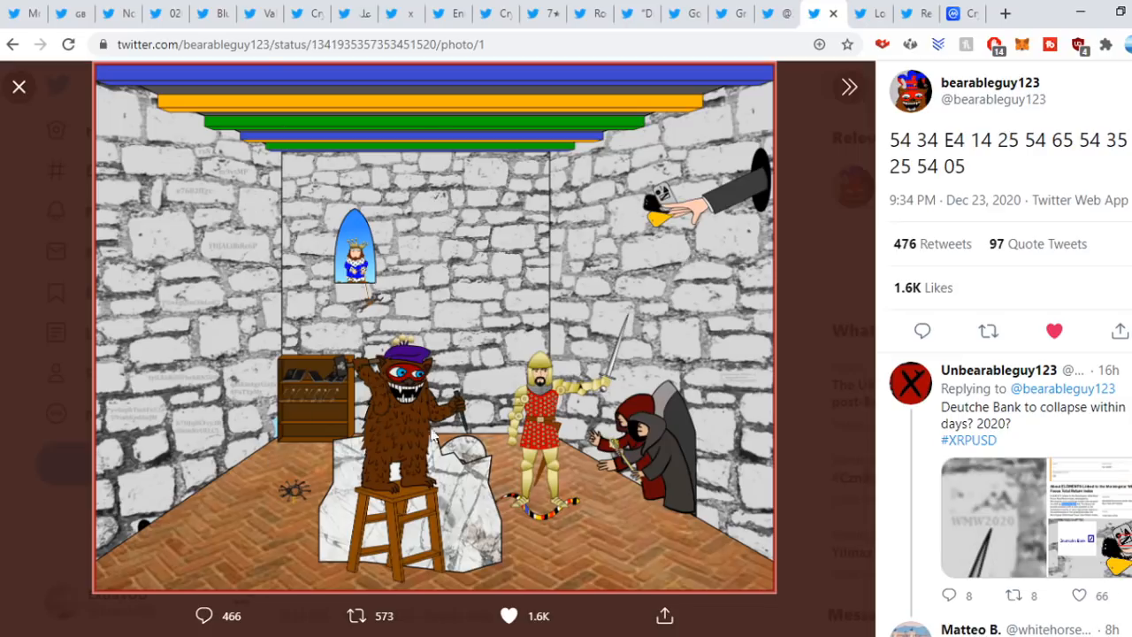
{"action": "left_click", "coordinate": [18, 85]}
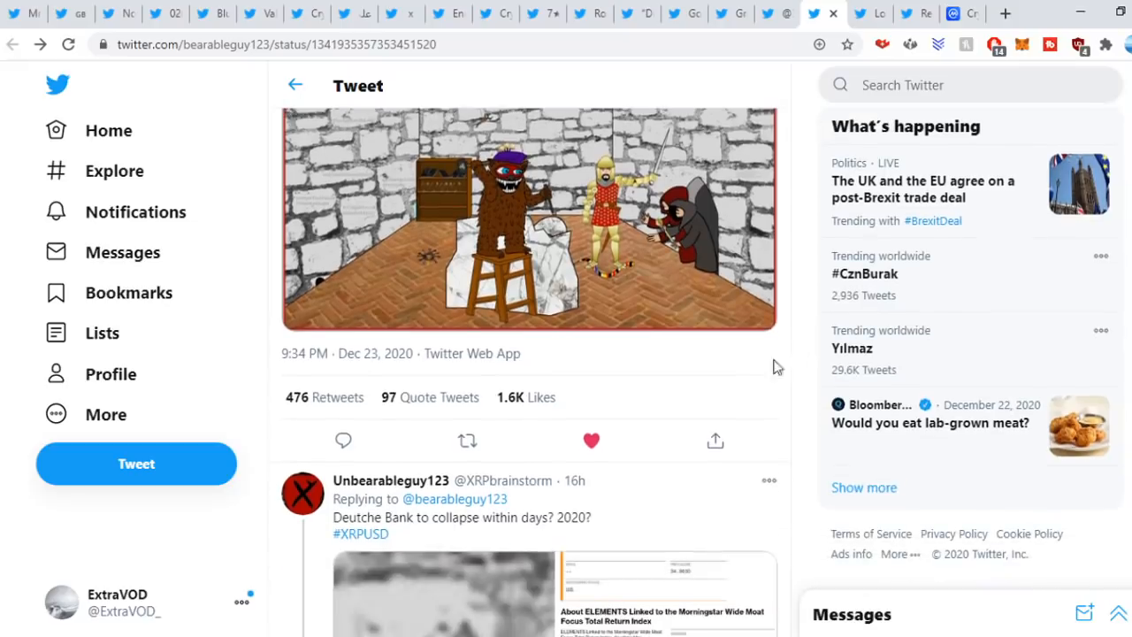
{"action": "mouse_move", "coordinate": [537, 532]}
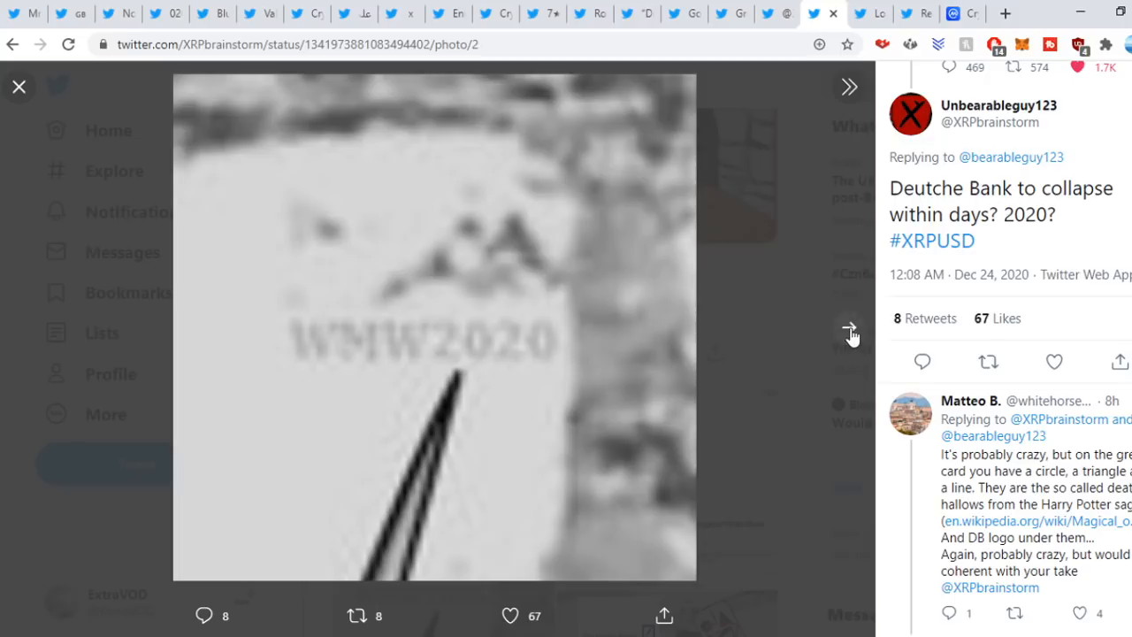
{"action": "left_click", "coordinate": [847, 87]}
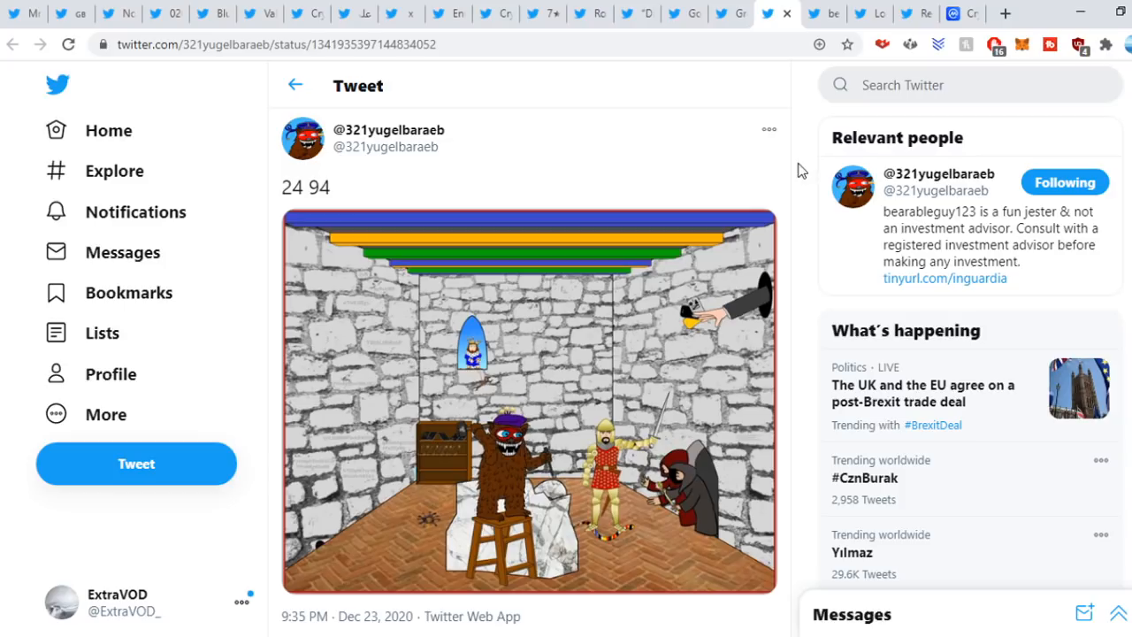
Read down through GreenEggsnHam's illustrated thread decoding the castle picture.
{"action": "left_click", "coordinate": [529, 399]}
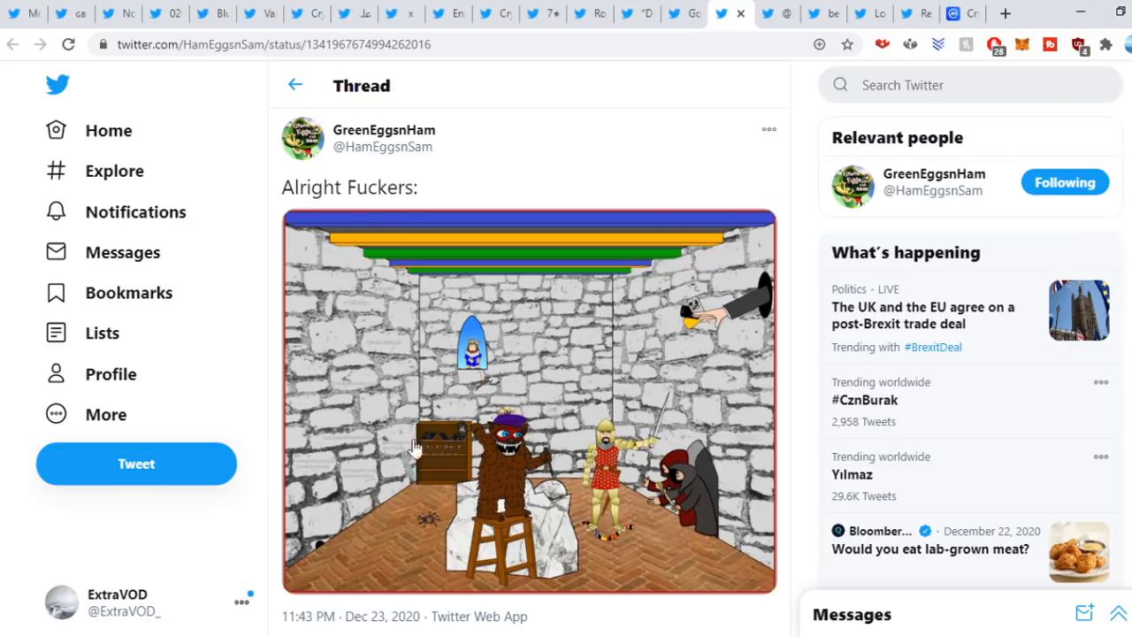
{"action": "scroll", "scroll_direction": "down", "scroll_amount": 3}
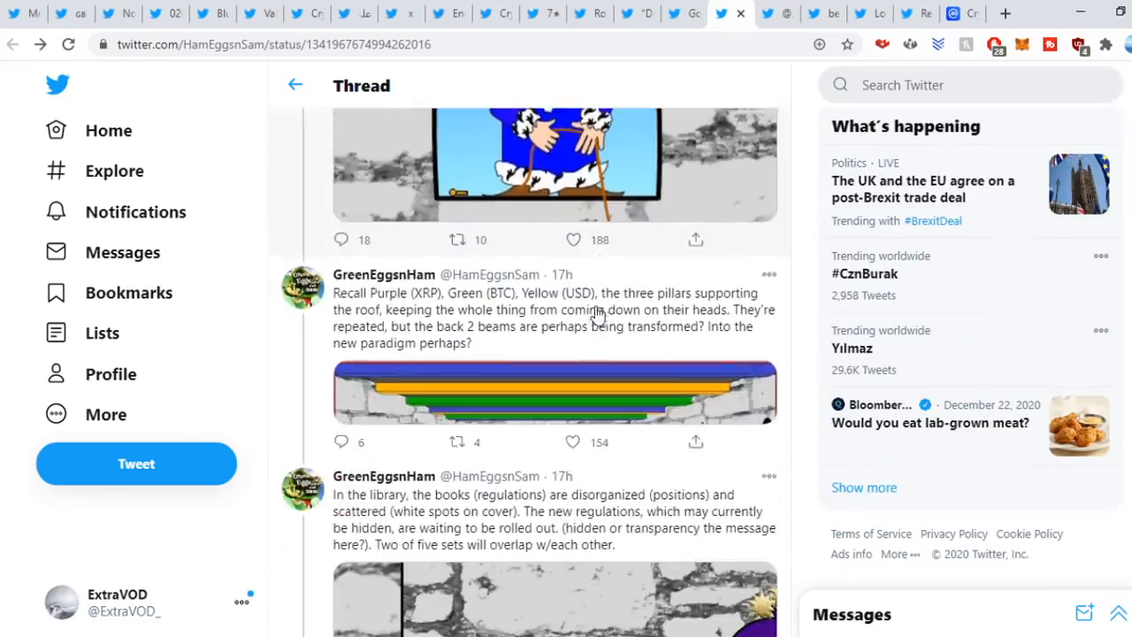
{"action": "scroll", "scroll_direction": "down", "scroll_amount": 3}
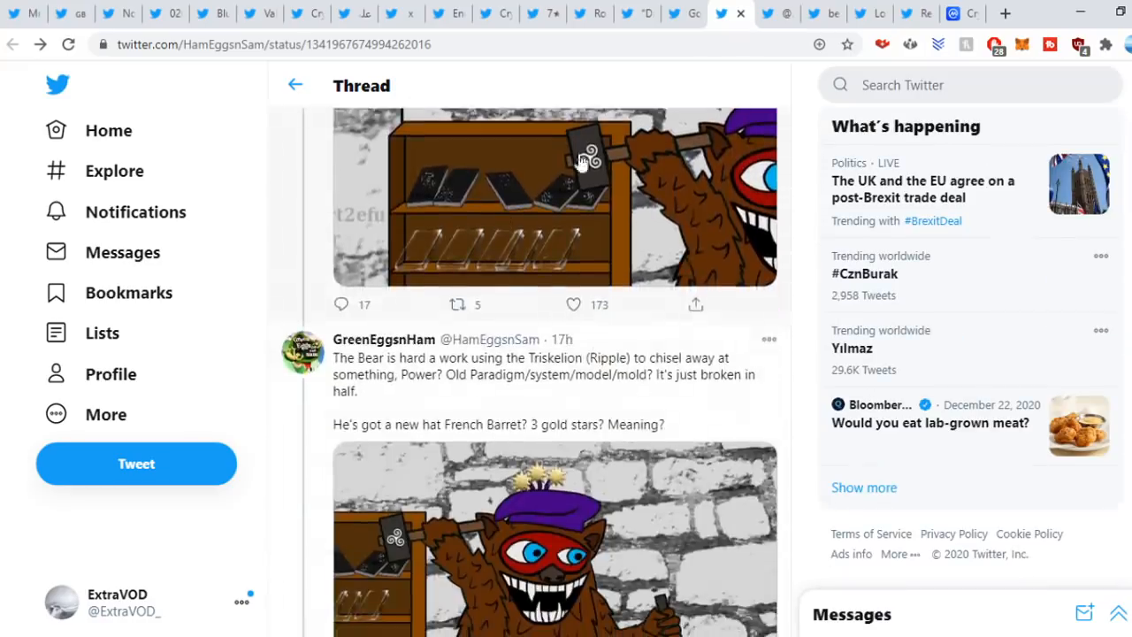
{"action": "scroll", "scroll_direction": "down", "scroll_amount": 3}
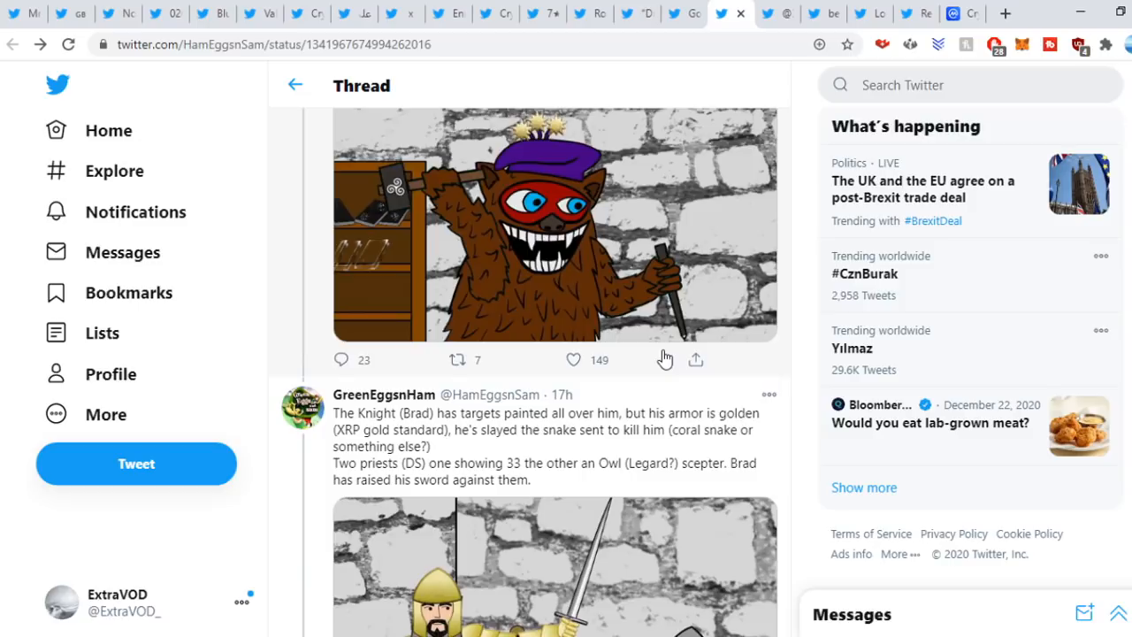
{"action": "scroll", "scroll_direction": "down", "scroll_amount": 3}
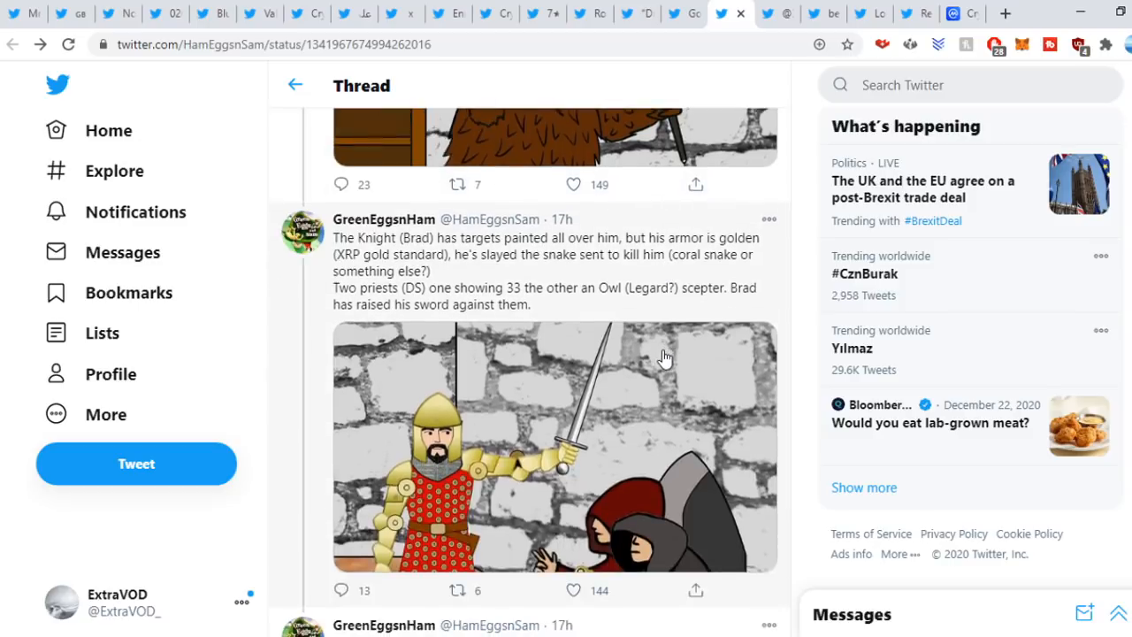
{"action": "scroll", "scroll_direction": "down", "scroll_amount": 3}
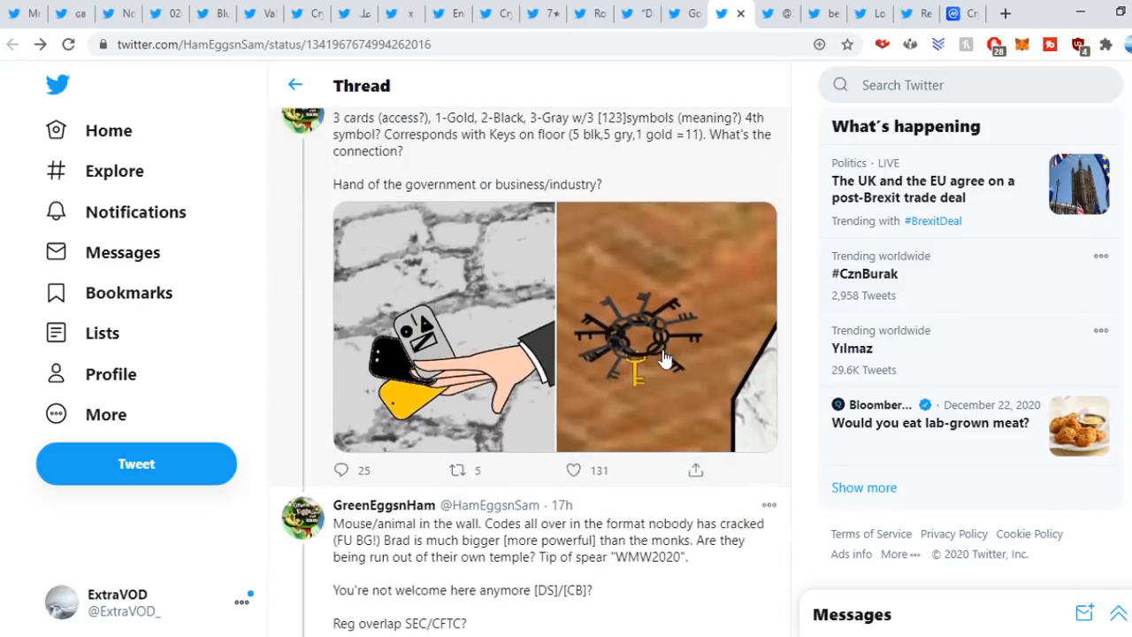
{"action": "scroll", "scroll_direction": "down", "scroll_amount": 3}
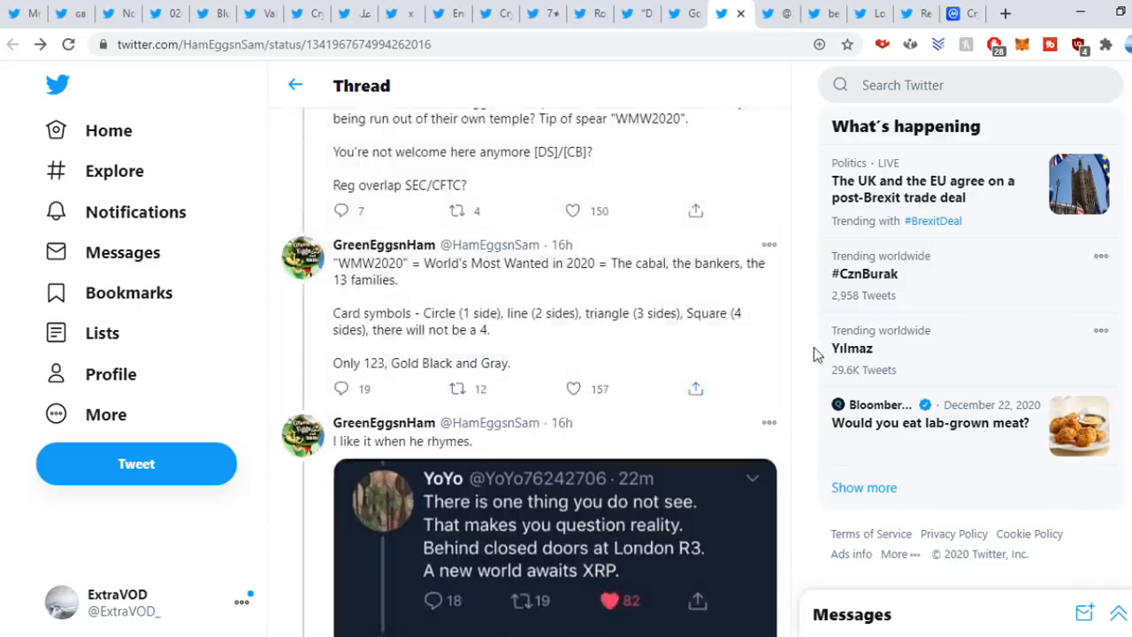
{"action": "scroll", "scroll_direction": "down", "scroll_amount": 3}
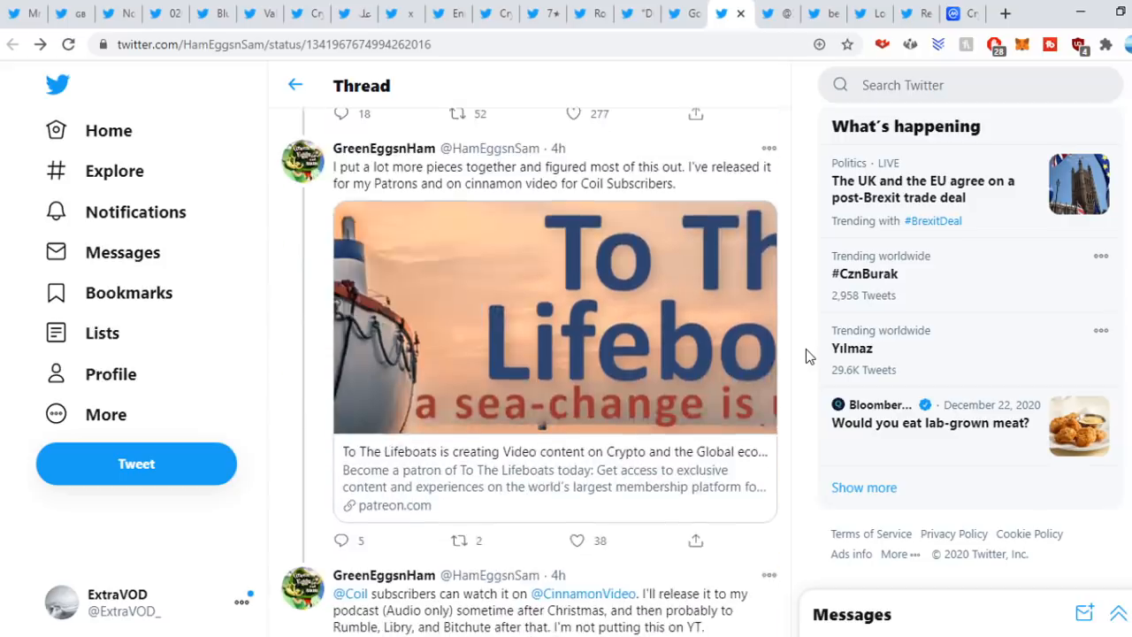
{"action": "scroll", "scroll_direction": "down", "scroll_amount": 3}
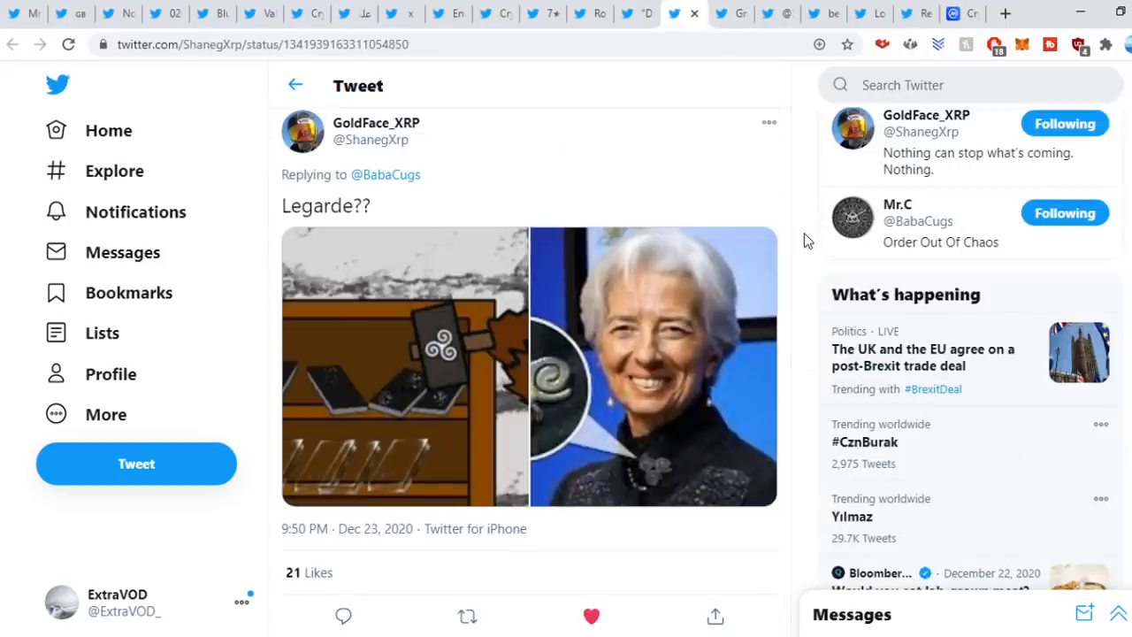
Enlarge the Legarde comparison panel and advance to the tweet's next picture.
{"action": "left_click", "coordinate": [433, 318]}
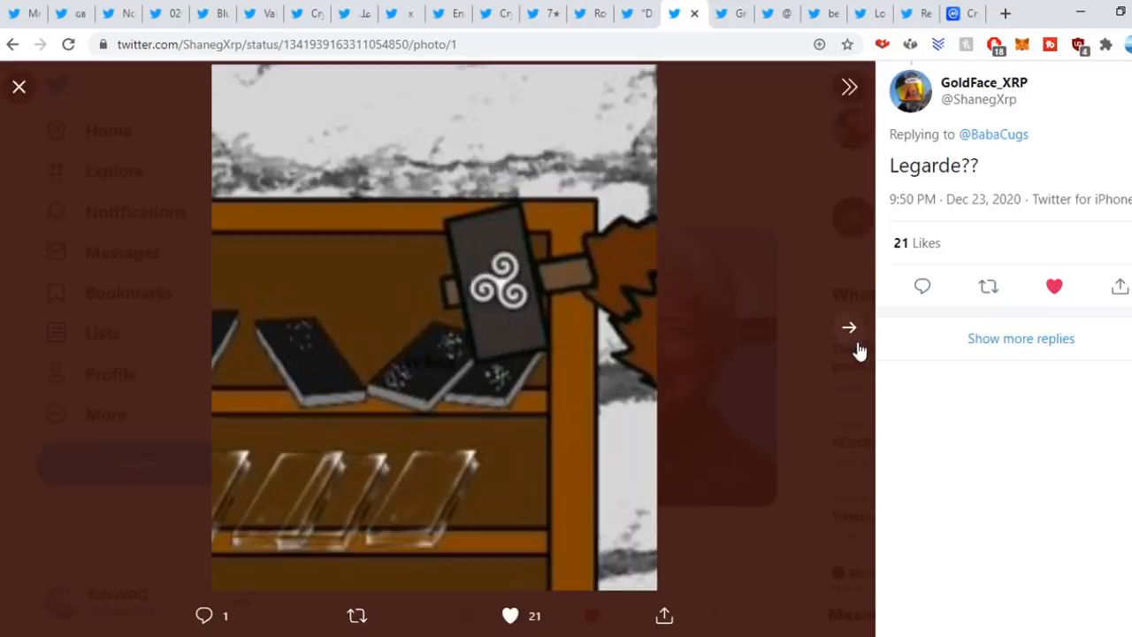
{"action": "left_click", "coordinate": [848, 327]}
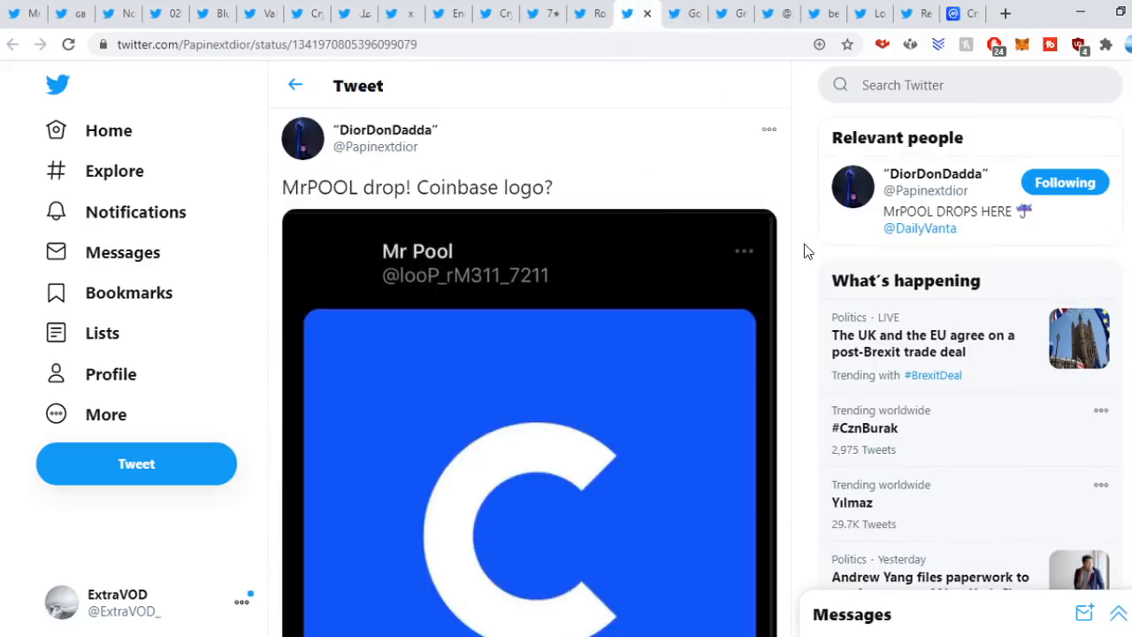
Enlarge the Coinbase logo image, then view the reply about dropping XRP.
{"action": "left_click", "coordinate": [527, 424]}
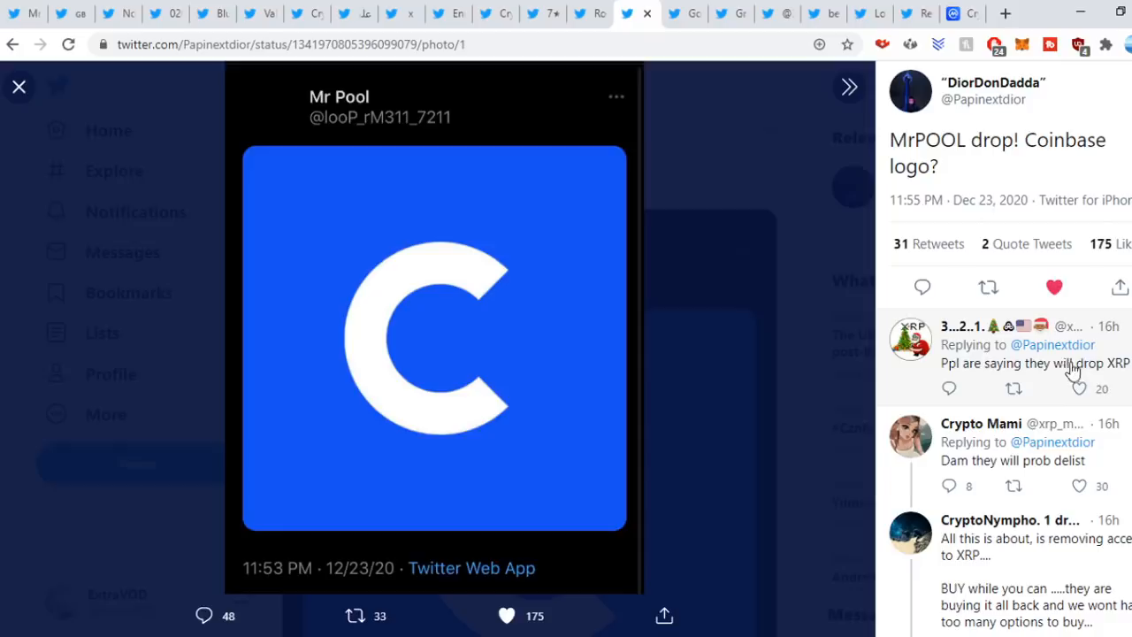
{"action": "mouse_move", "coordinate": [1123, 379]}
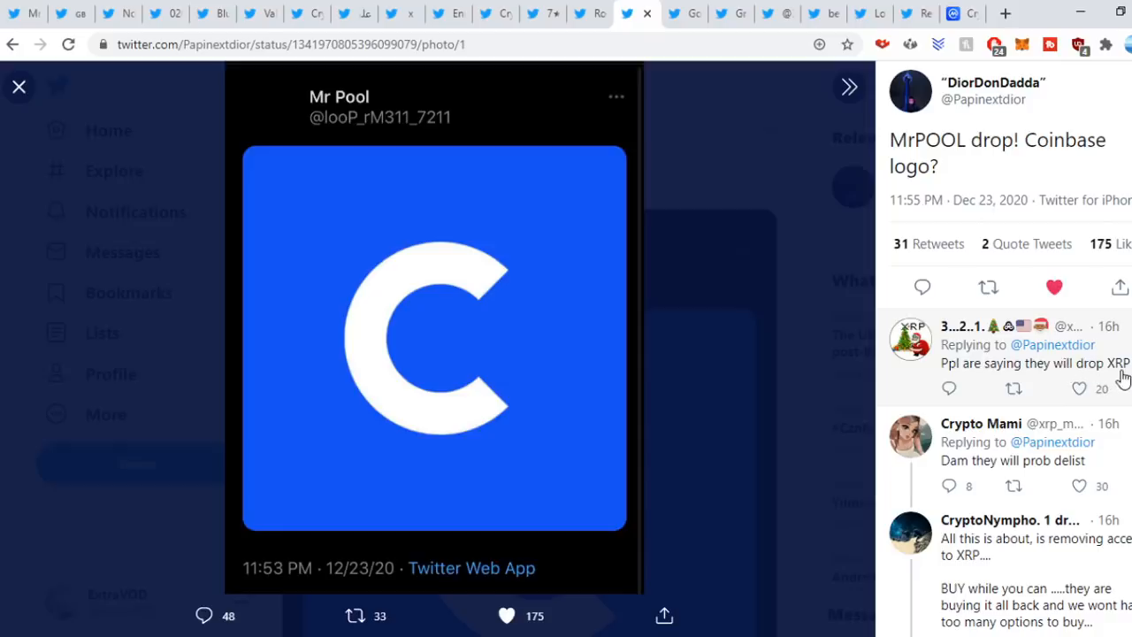
{"action": "left_click", "coordinate": [18, 85]}
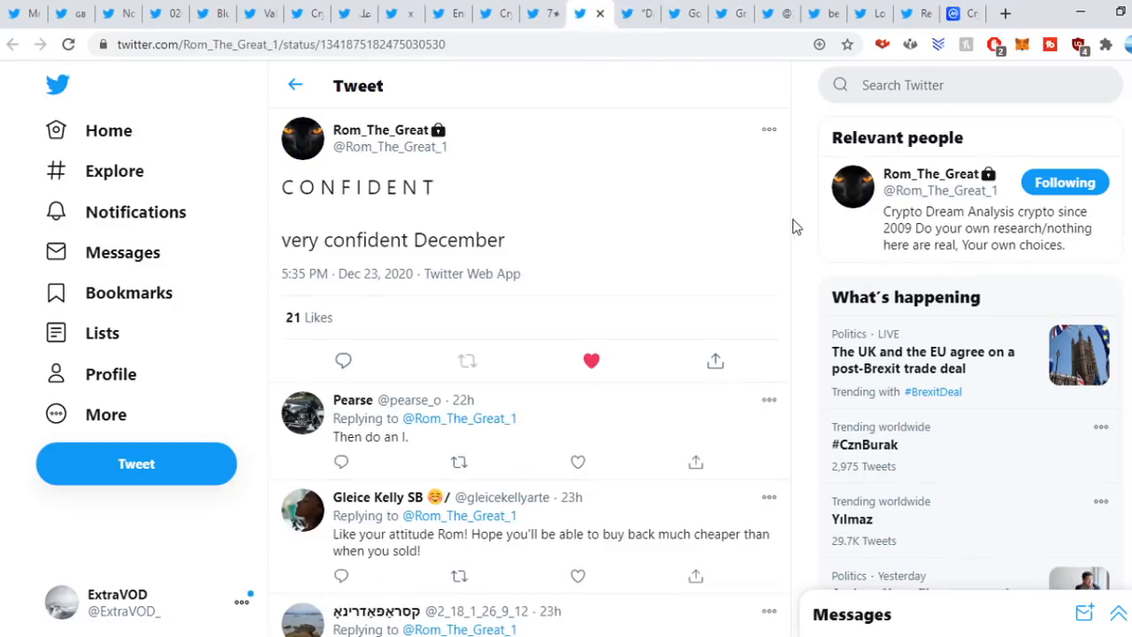
{"action": "mouse_move", "coordinate": [807, 221]}
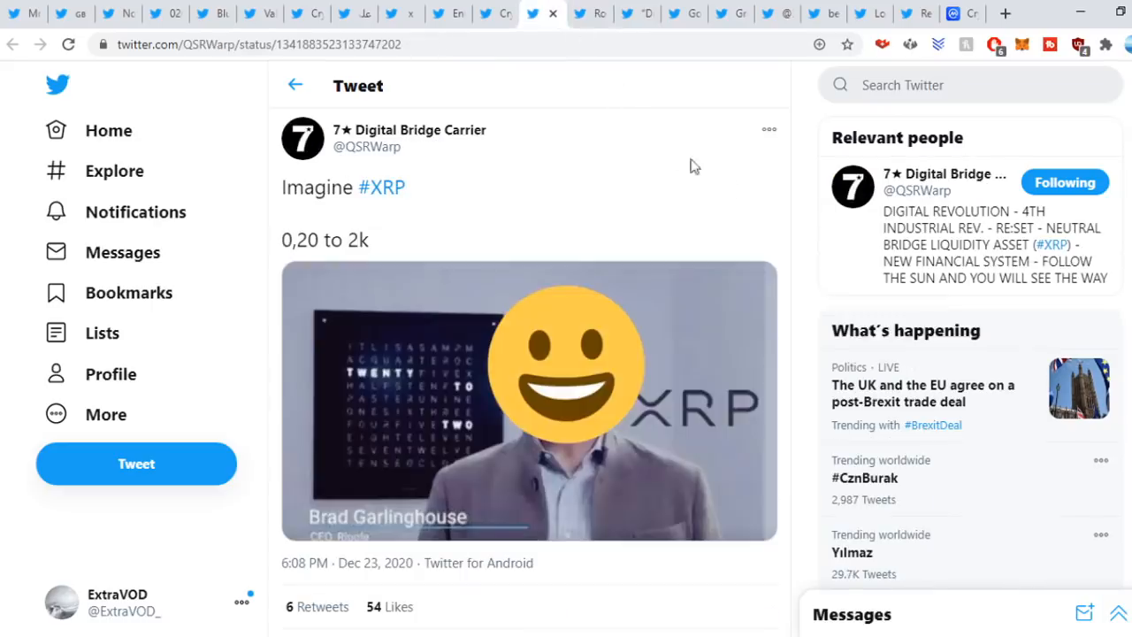
{"action": "mouse_move", "coordinate": [799, 196]}
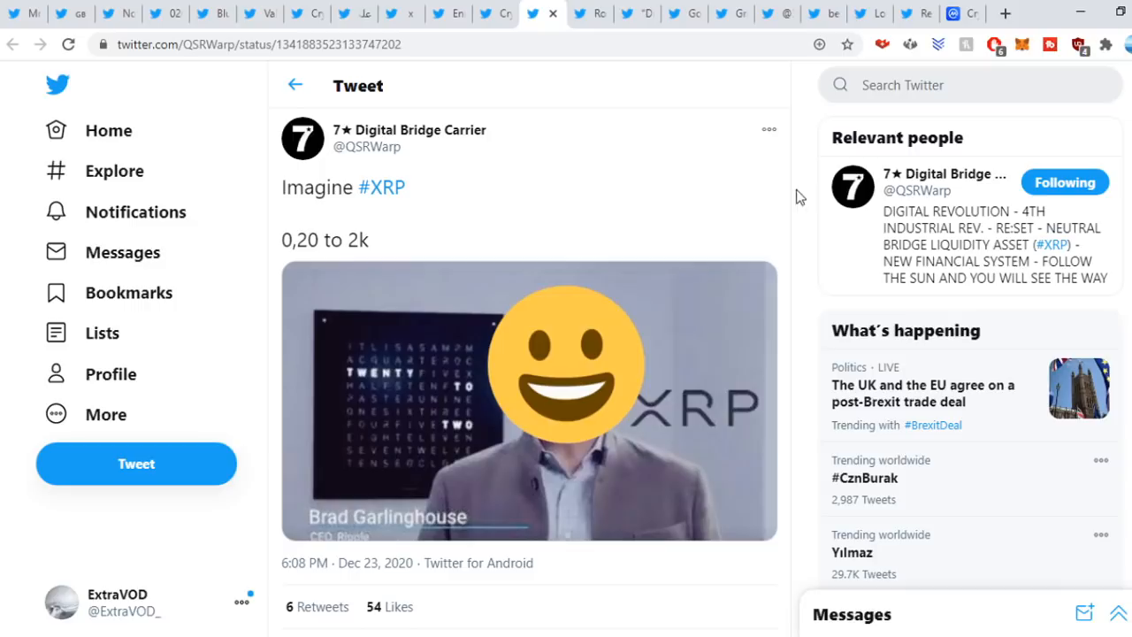
Enlarge the Brad Garlinghouse image in the Imagine #XRP tweet.
{"action": "left_click", "coordinate": [529, 399]}
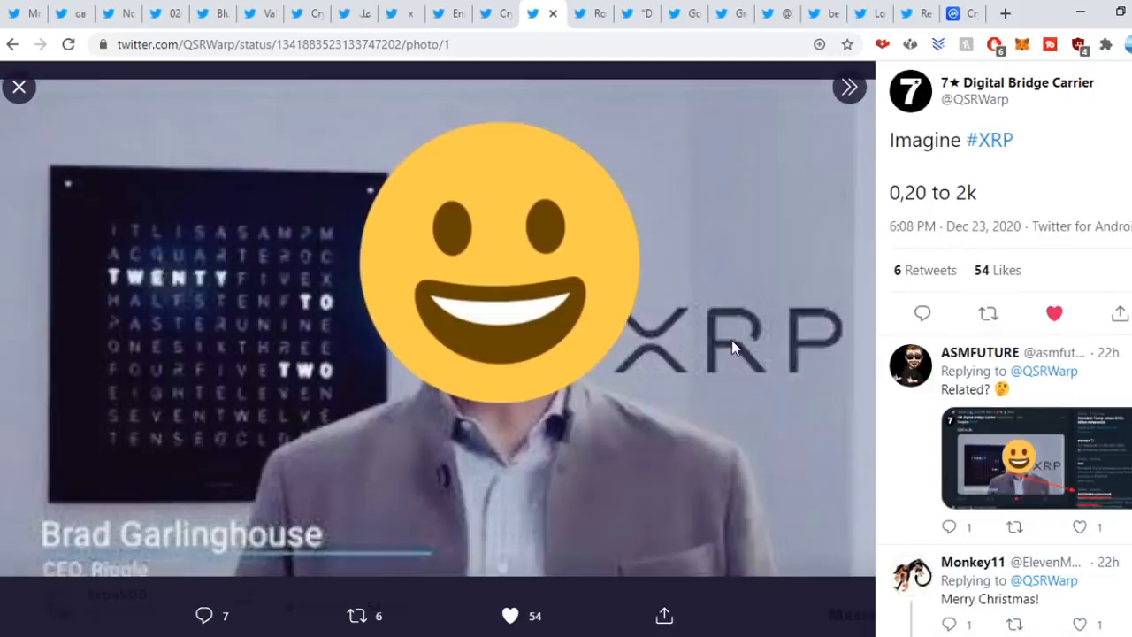
{"action": "mouse_move", "coordinate": [209, 294]}
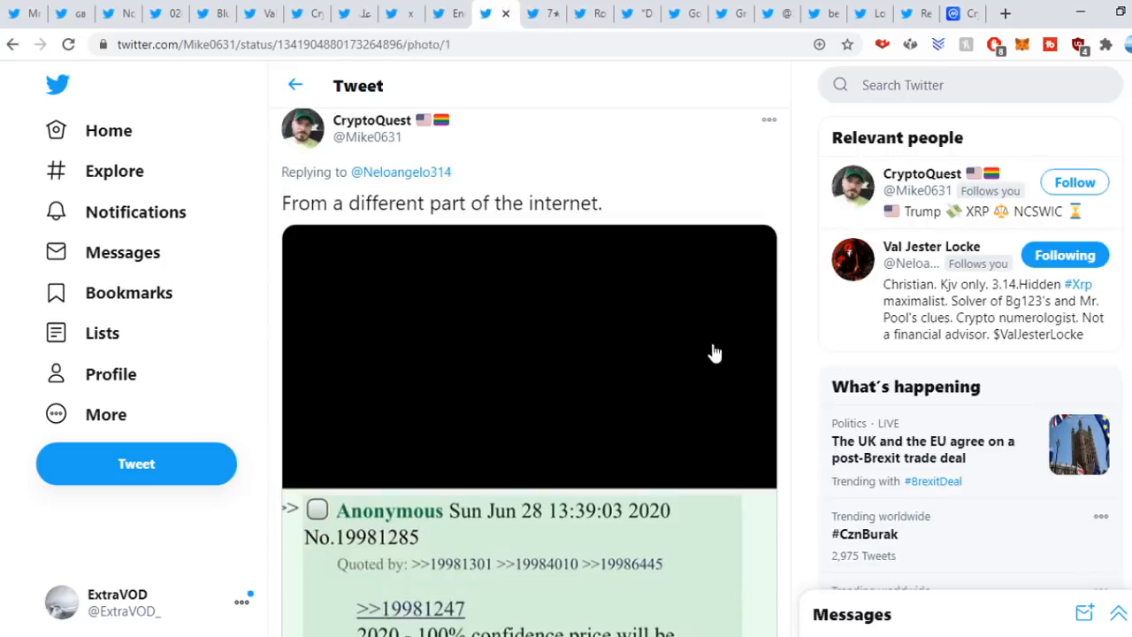
Enlarge the screenshot of the anonymous post predicting XRP at 2k.
{"action": "left_click", "coordinate": [529, 354]}
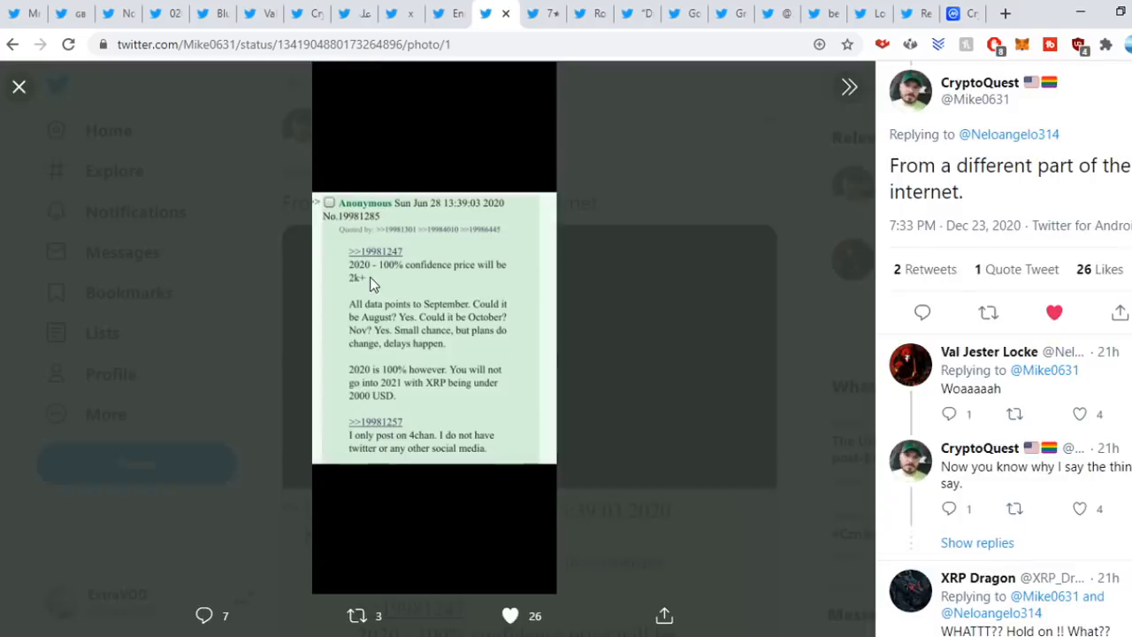
{"action": "mouse_move", "coordinate": [485, 276]}
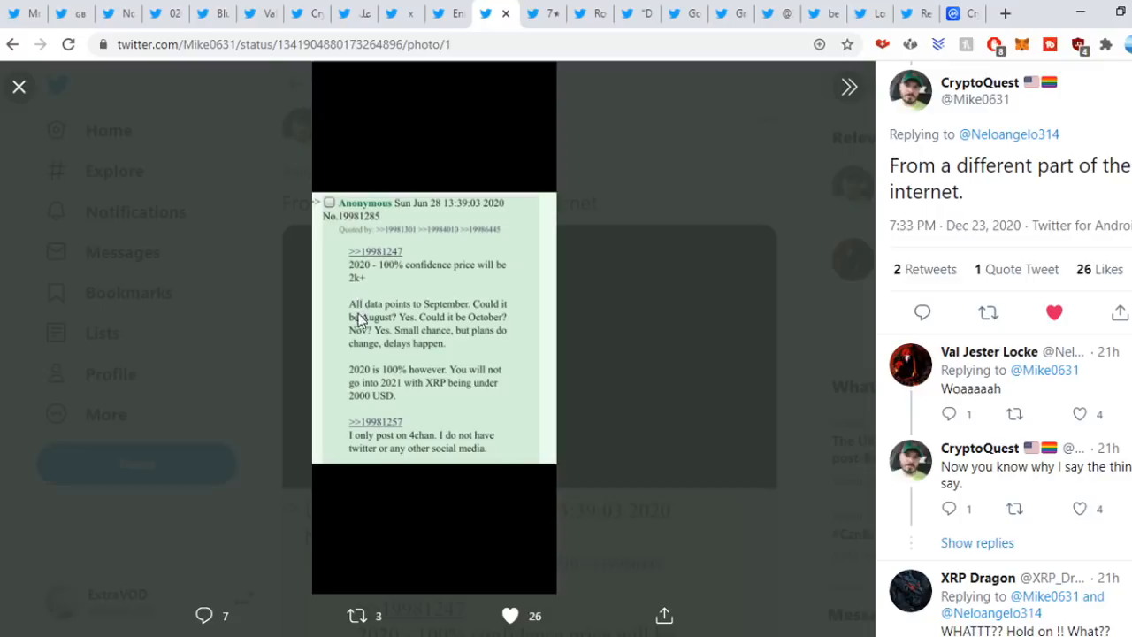
{"action": "mouse_move", "coordinate": [467, 315]}
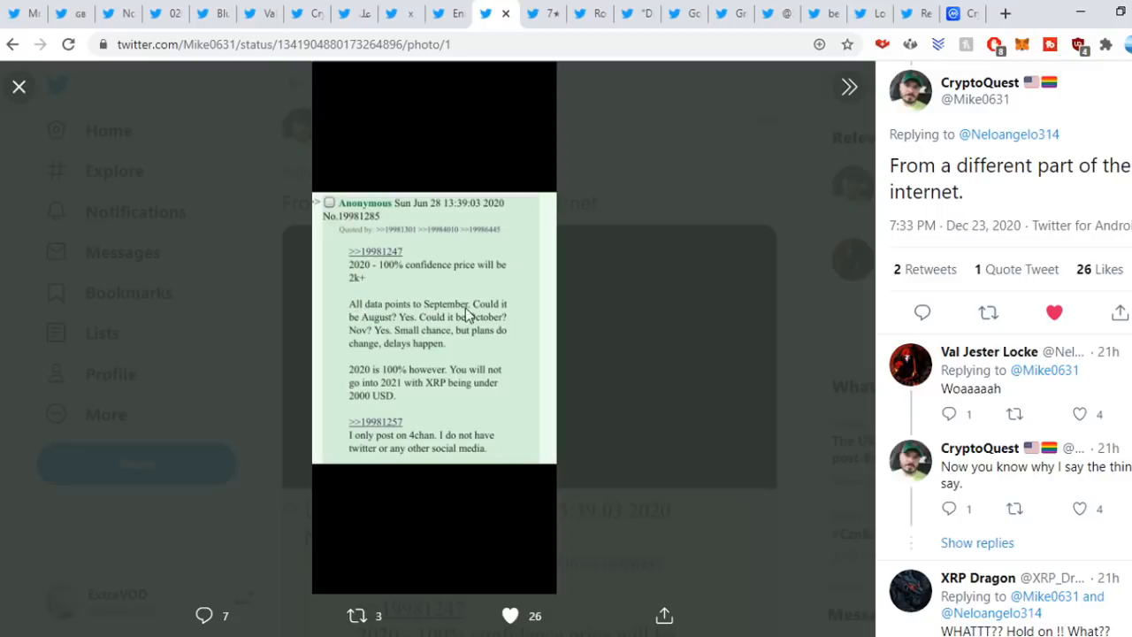
{"action": "mouse_move", "coordinate": [452, 325]}
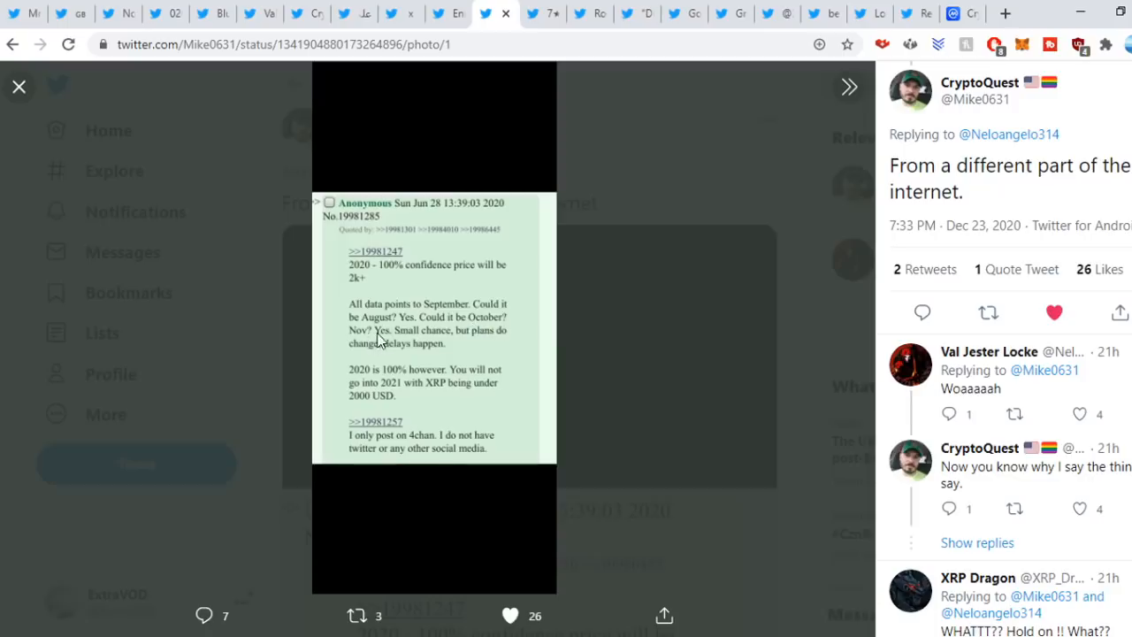
{"action": "mouse_move", "coordinate": [389, 343]}
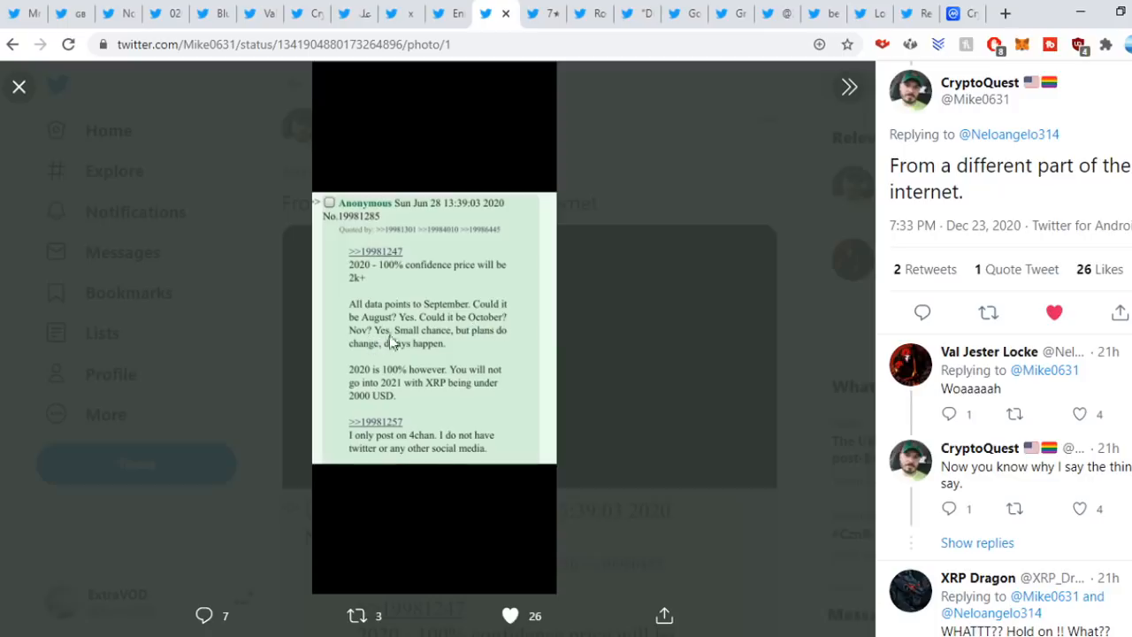
{"action": "mouse_move", "coordinate": [393, 357]}
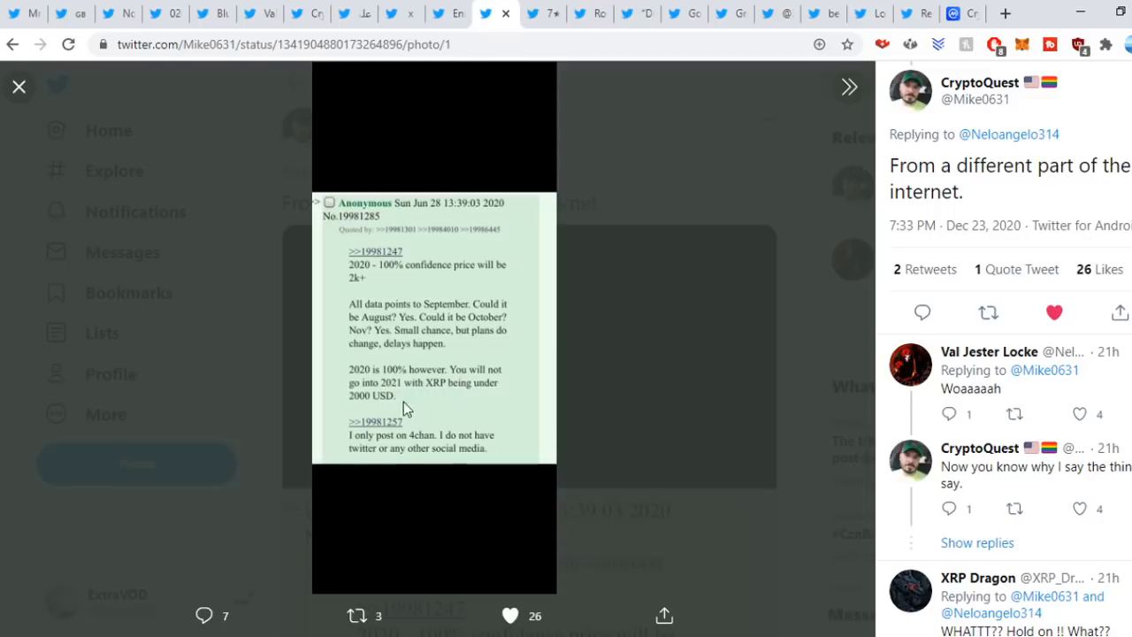
{"action": "mouse_move", "coordinate": [805, 340]}
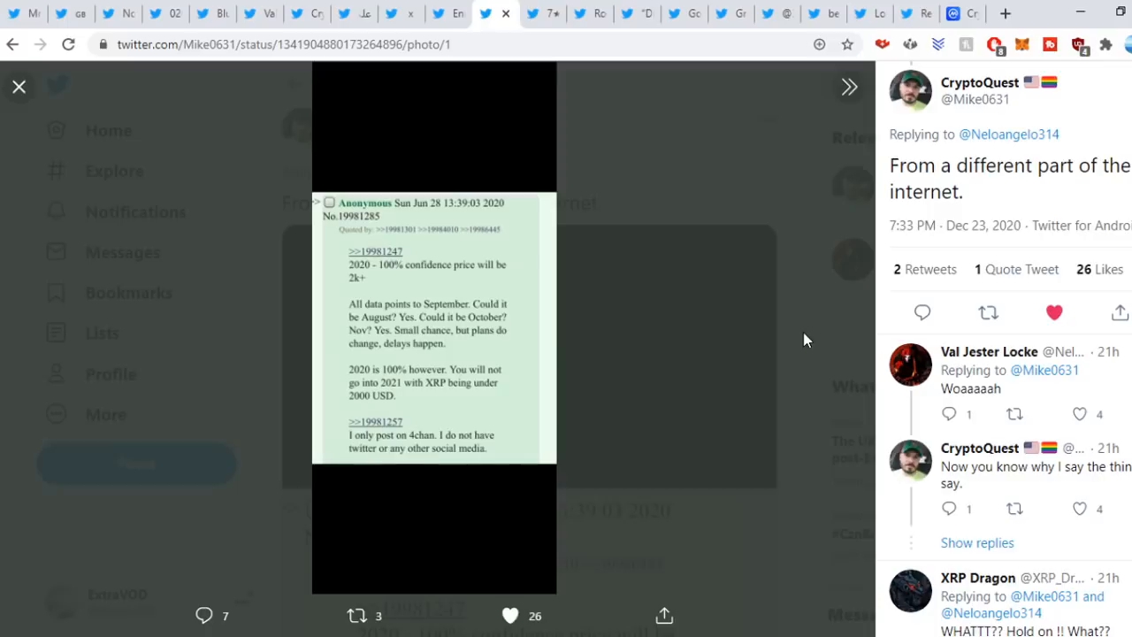
Close the enlarged screenshot and price chart, then scroll to the Phoenix tweets in Enigma's thread.
{"action": "left_click", "coordinate": [19, 85]}
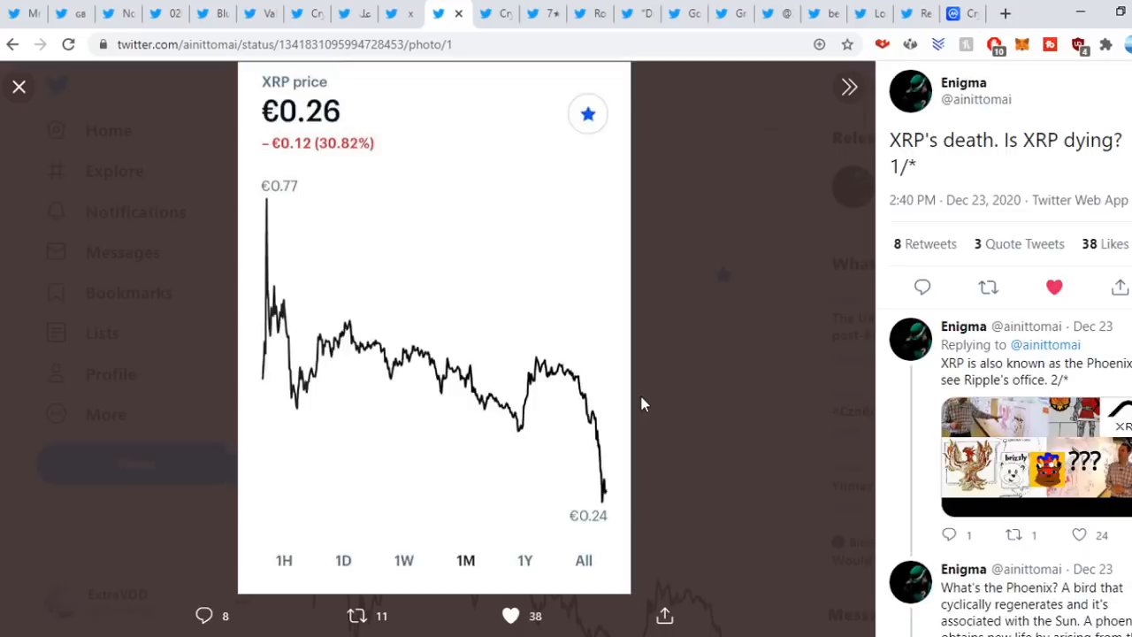
{"action": "mouse_move", "coordinate": [792, 339]}
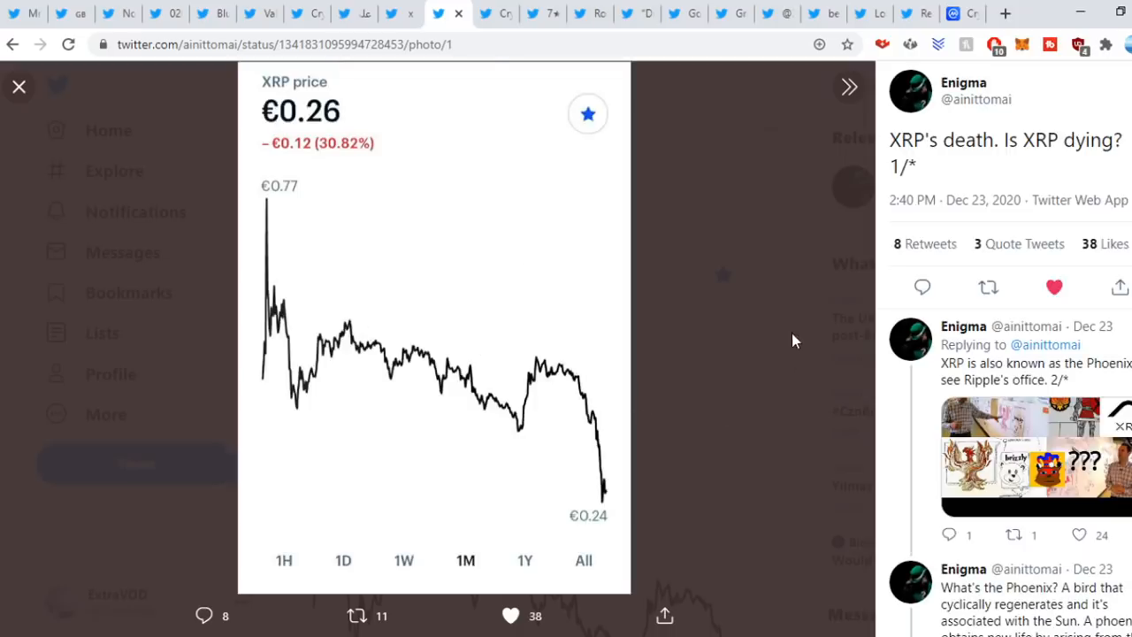
{"action": "left_click", "coordinate": [18, 85]}
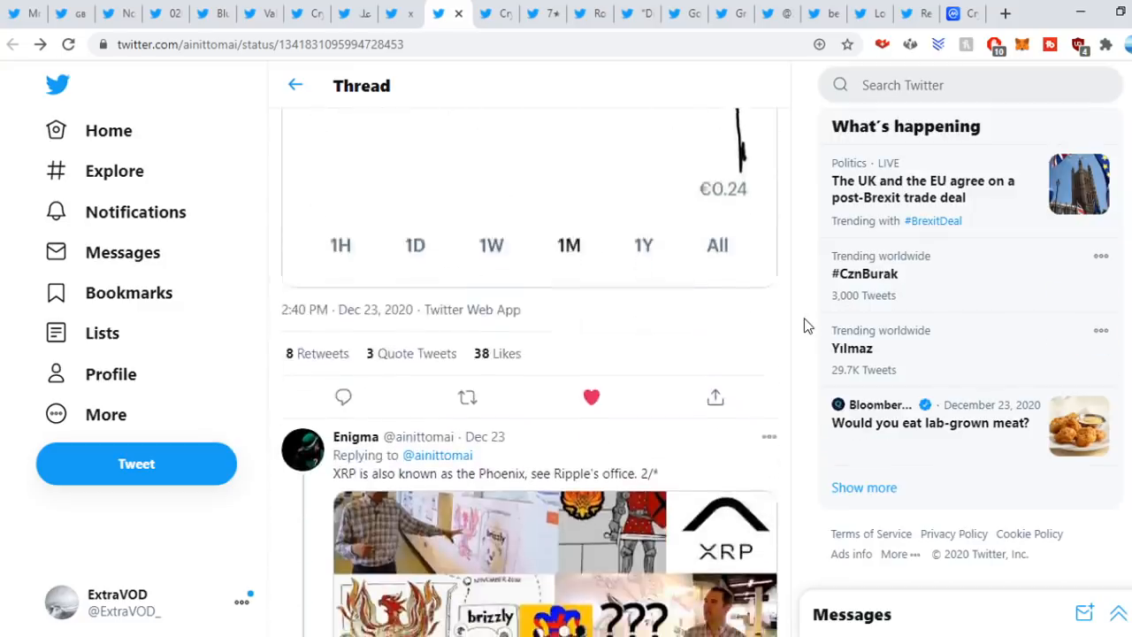
{"action": "scroll", "scroll_direction": "down", "scroll_amount": 3}
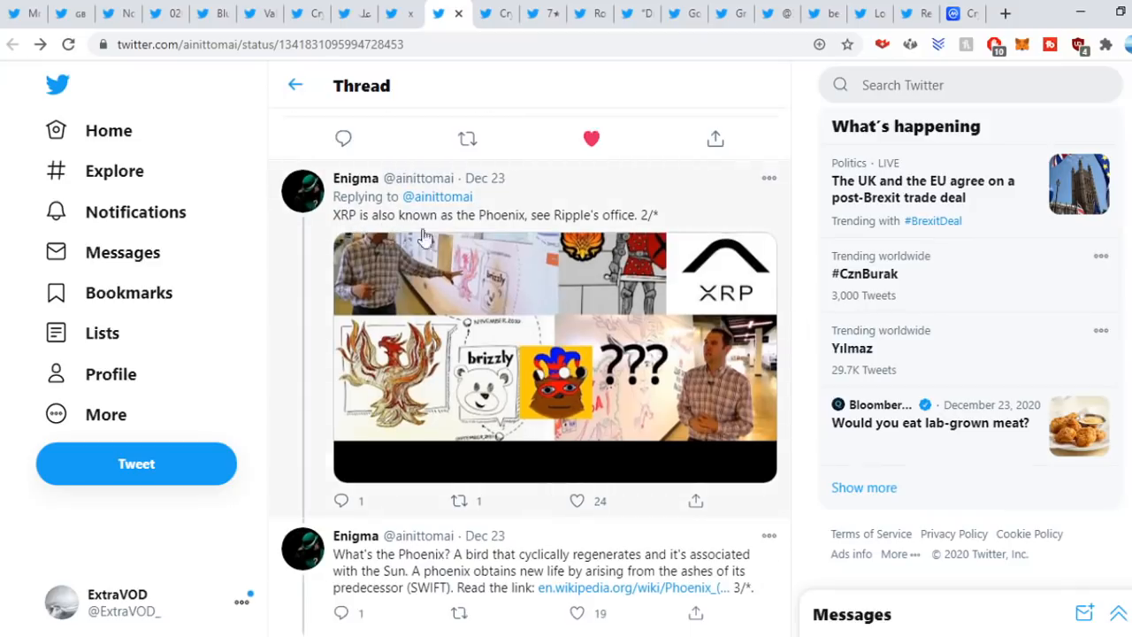
{"action": "mouse_move", "coordinate": [563, 234]}
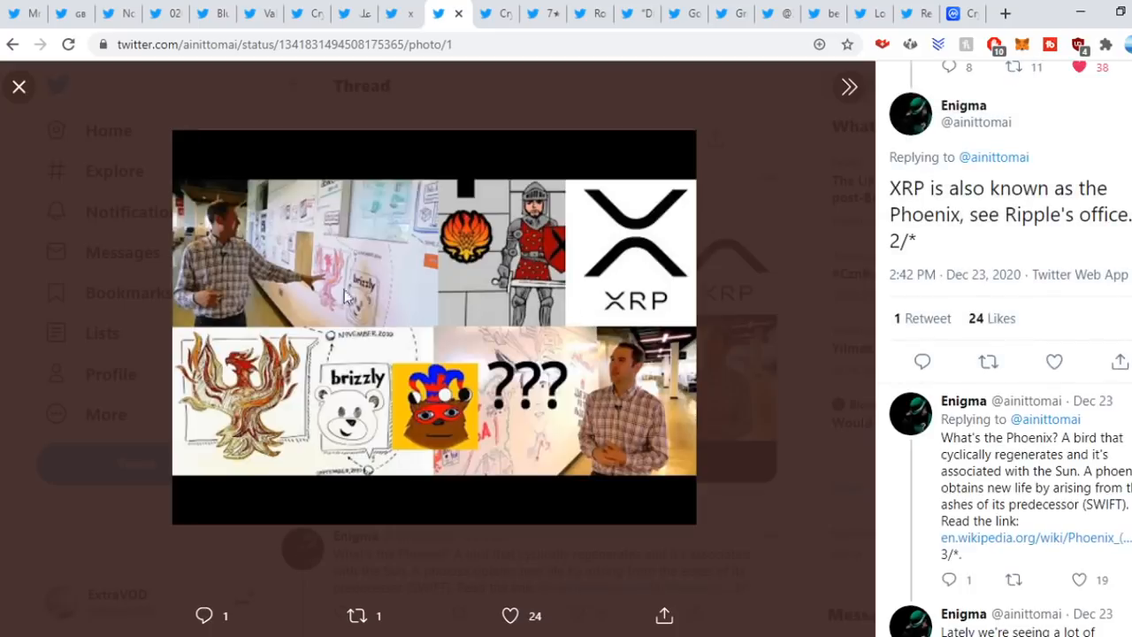
{"action": "mouse_move", "coordinate": [804, 366]}
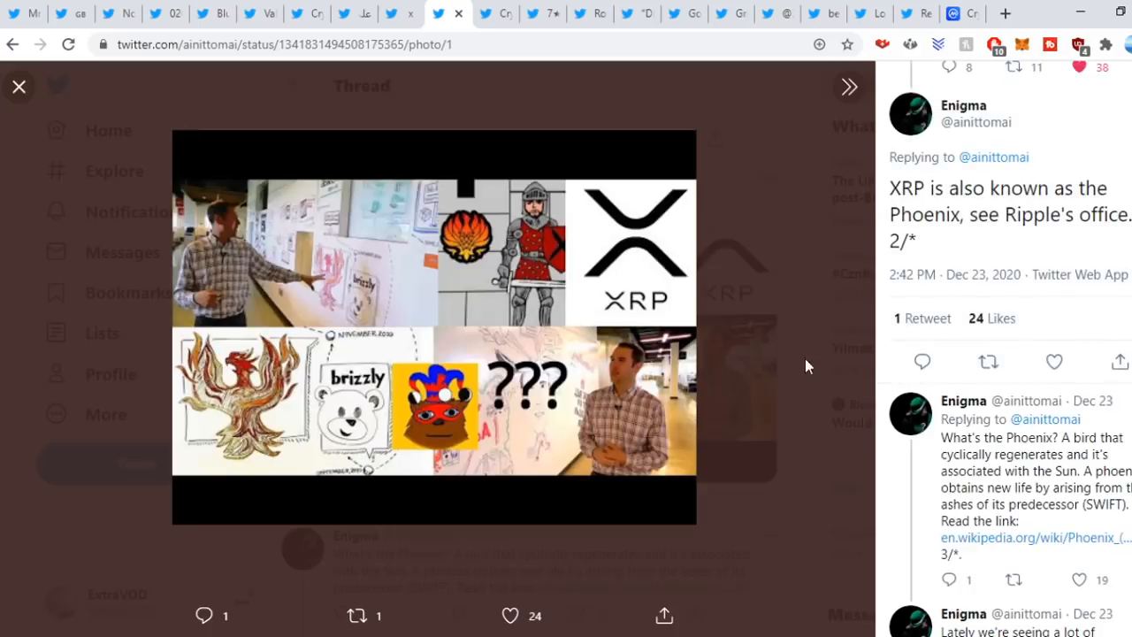
Close the phoenix collage and scroll down Enigma's thread to tweet 11 about December 25.
{"action": "left_click", "coordinate": [18, 85]}
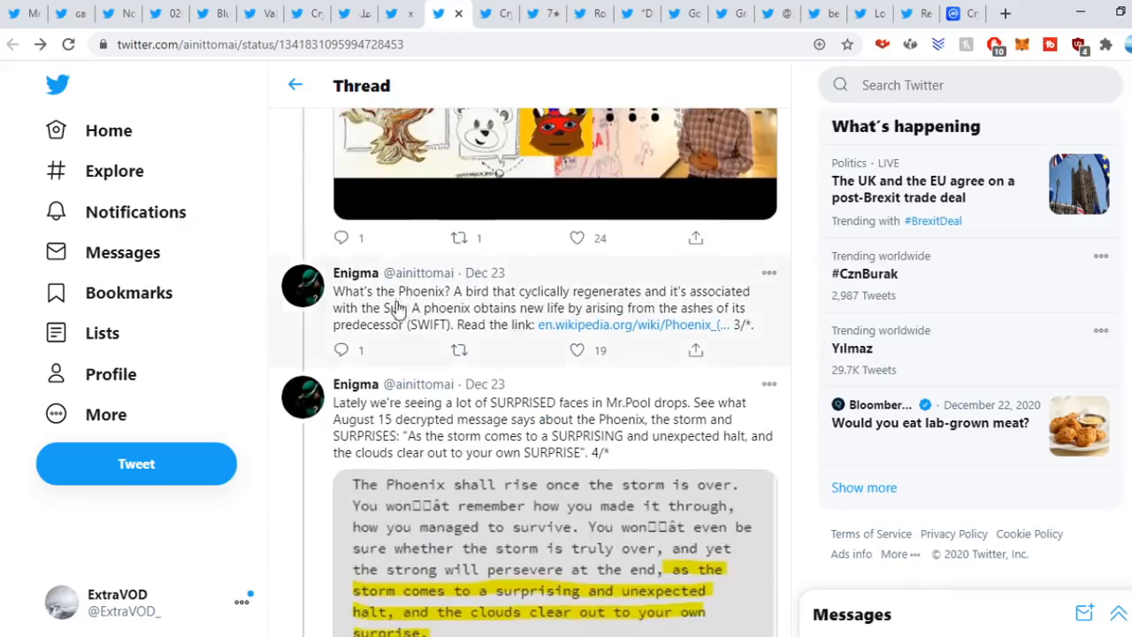
{"action": "mouse_move", "coordinate": [549, 304]}
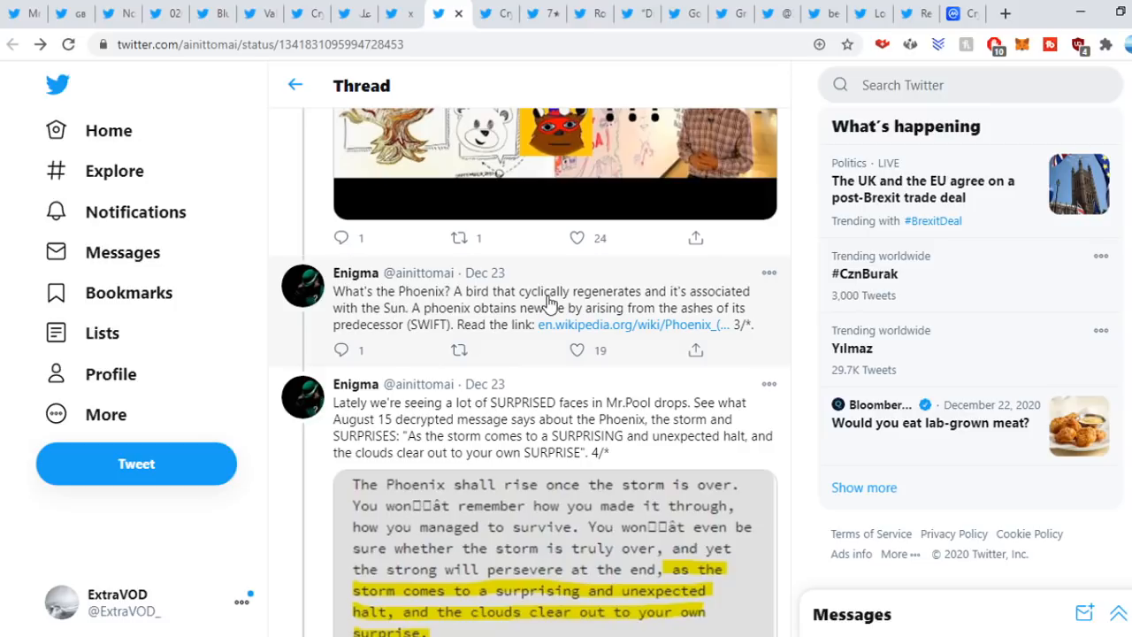
{"action": "mouse_move", "coordinate": [411, 322]}
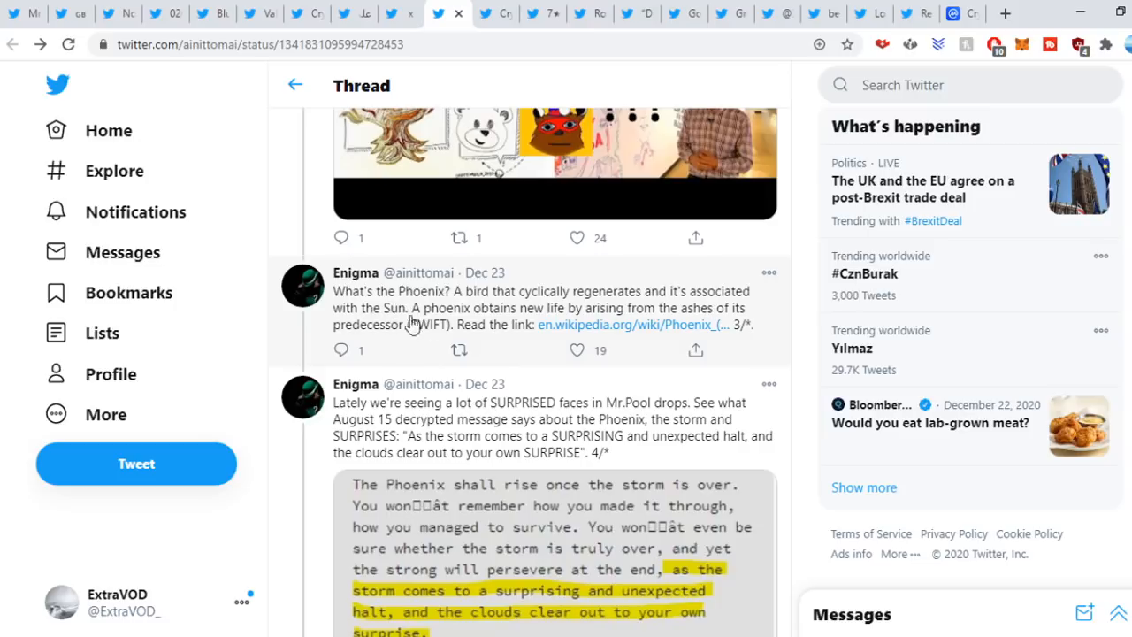
{"action": "mouse_move", "coordinate": [600, 319]}
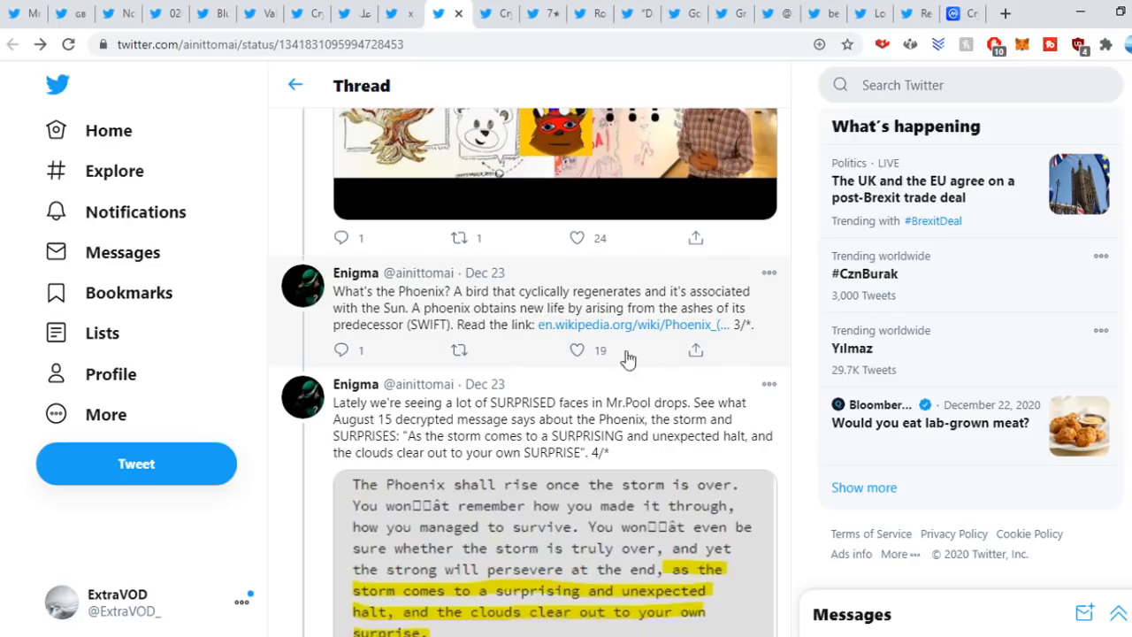
{"action": "mouse_move", "coordinate": [431, 343]}
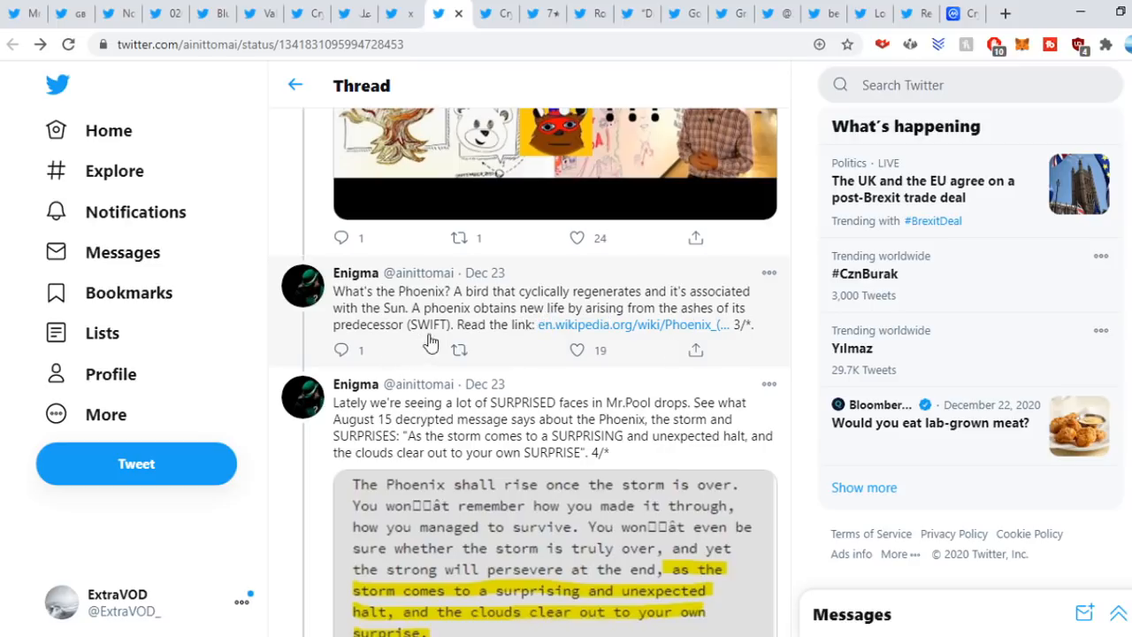
{"action": "scroll", "scroll_direction": "down", "scroll_amount": 3}
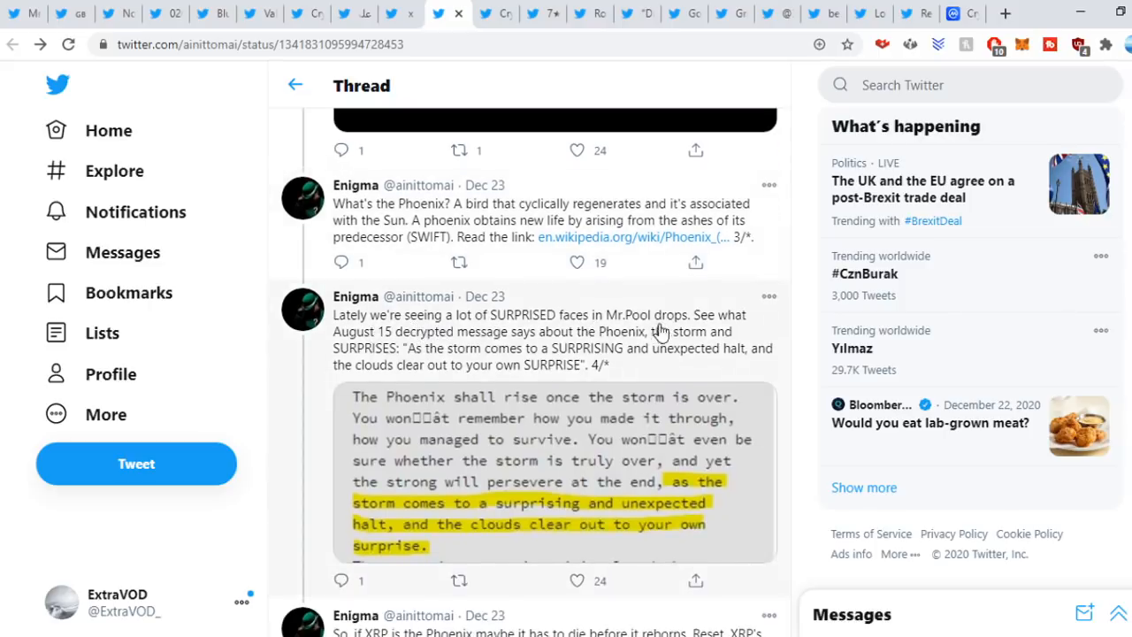
{"action": "scroll", "scroll_direction": "down", "scroll_amount": 3}
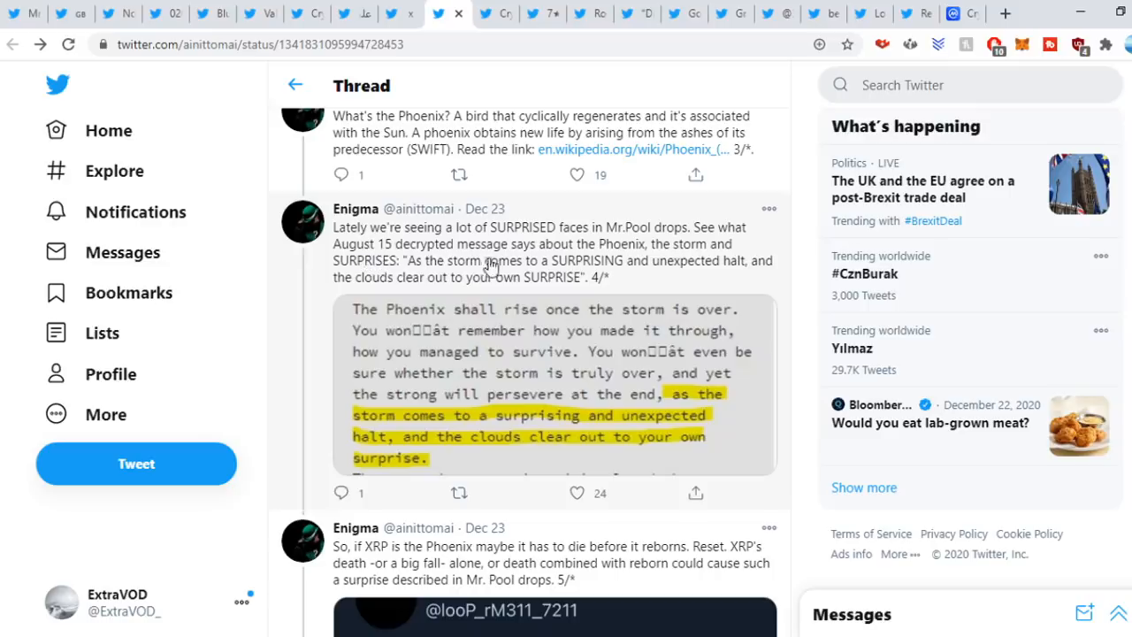
{"action": "mouse_move", "coordinate": [704, 269]}
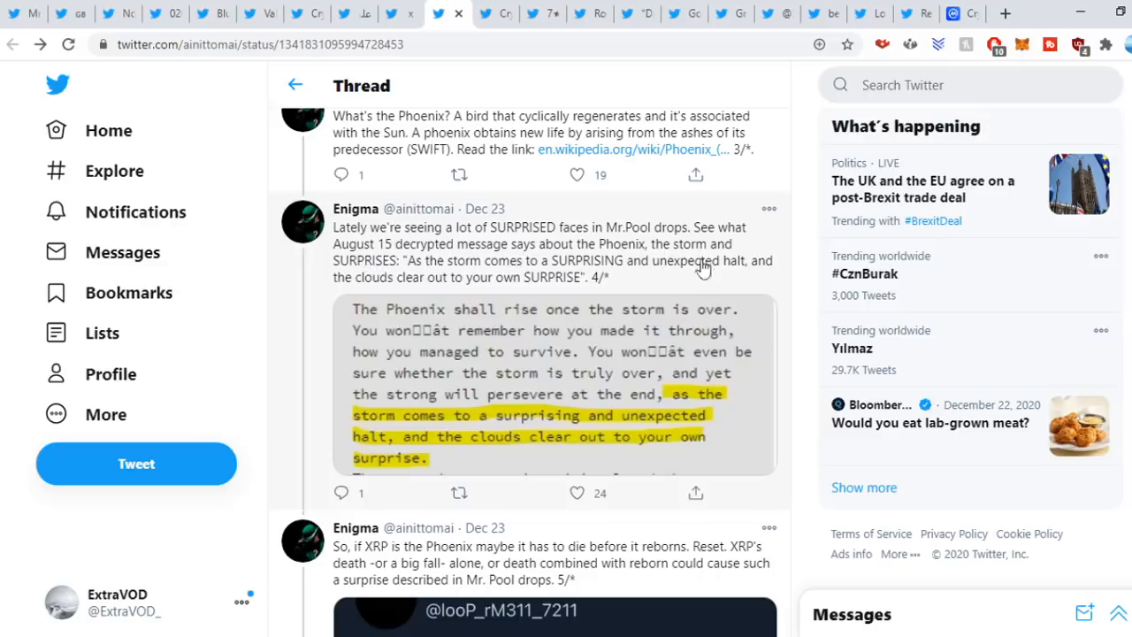
{"action": "scroll", "scroll_direction": "down", "scroll_amount": 3}
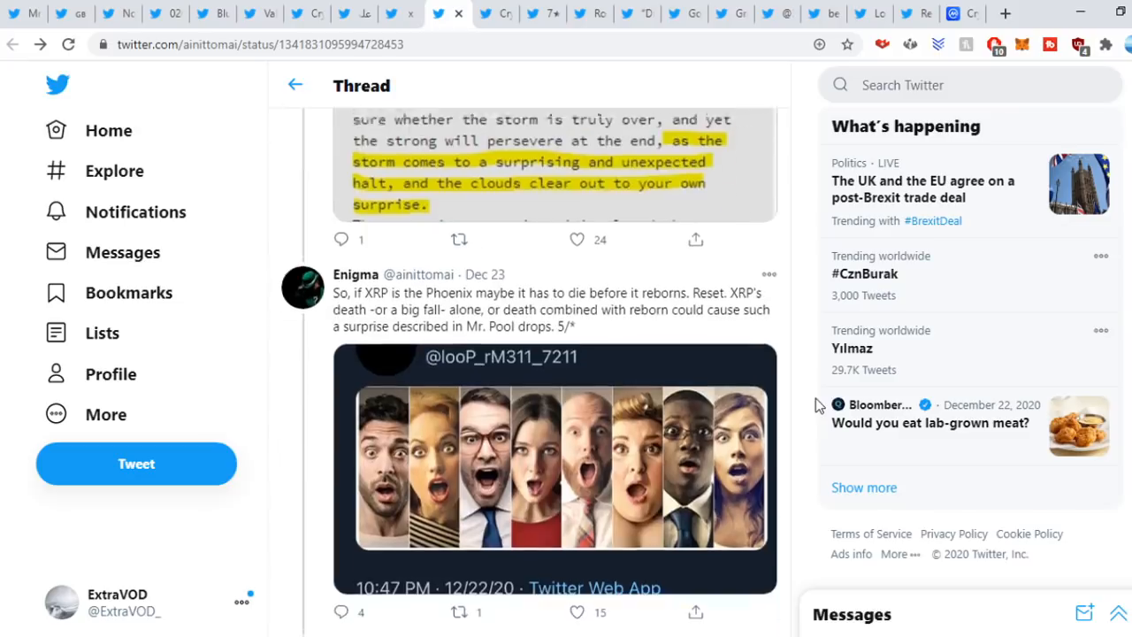
{"action": "scroll", "scroll_direction": "down", "scroll_amount": 3}
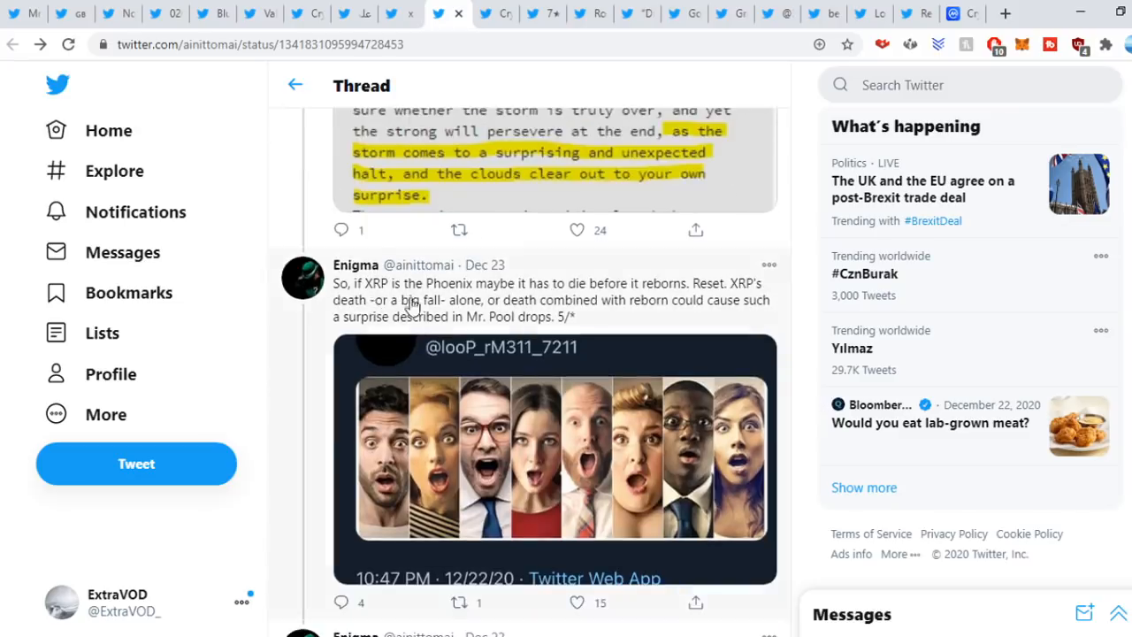
{"action": "mouse_move", "coordinate": [619, 290]}
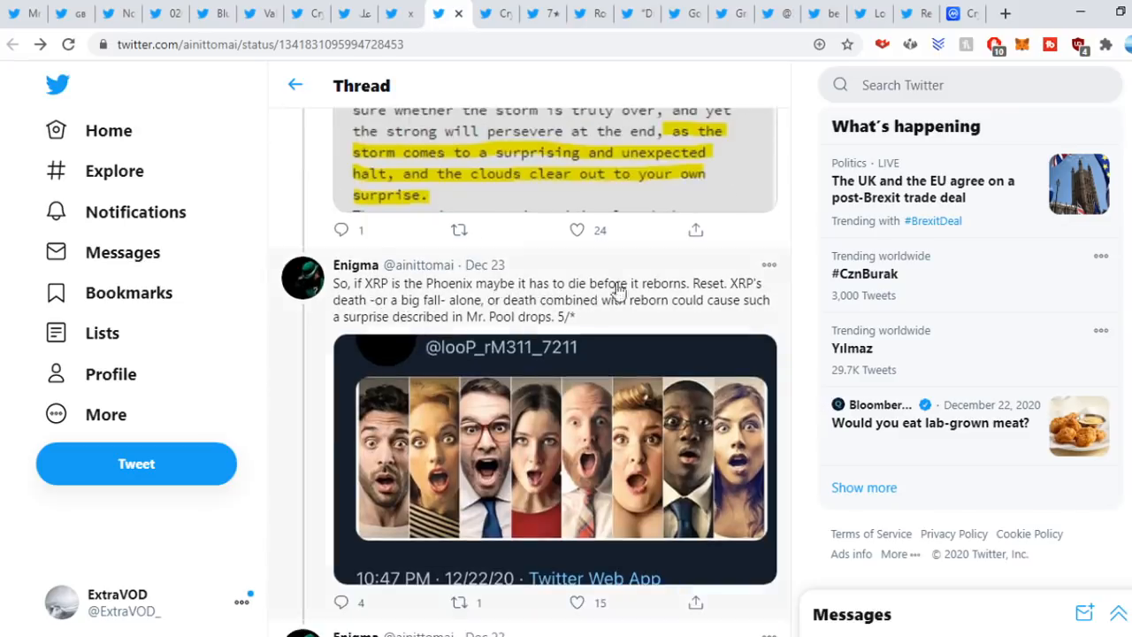
{"action": "scroll", "scroll_direction": "down", "scroll_amount": 3}
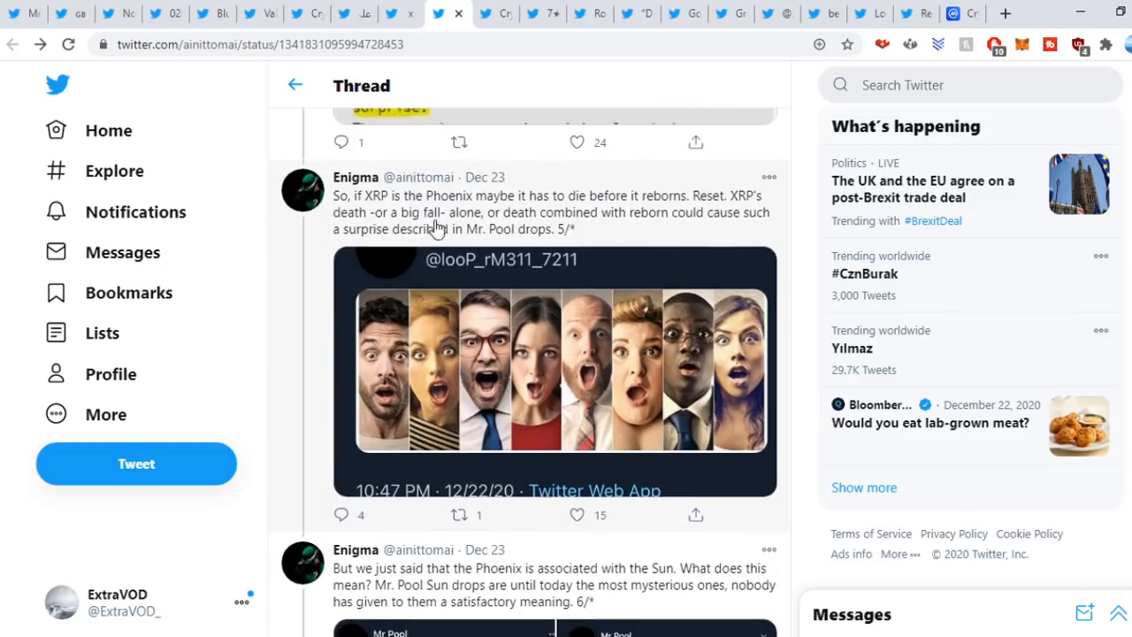
{"action": "mouse_move", "coordinate": [639, 229]}
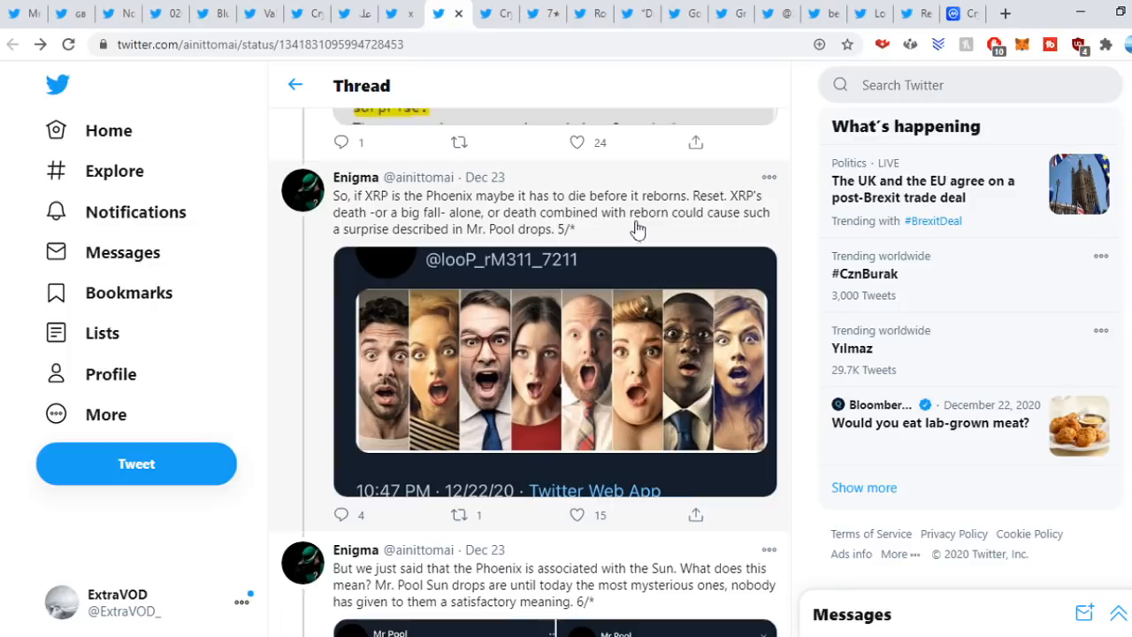
{"action": "mouse_move", "coordinate": [725, 226]}
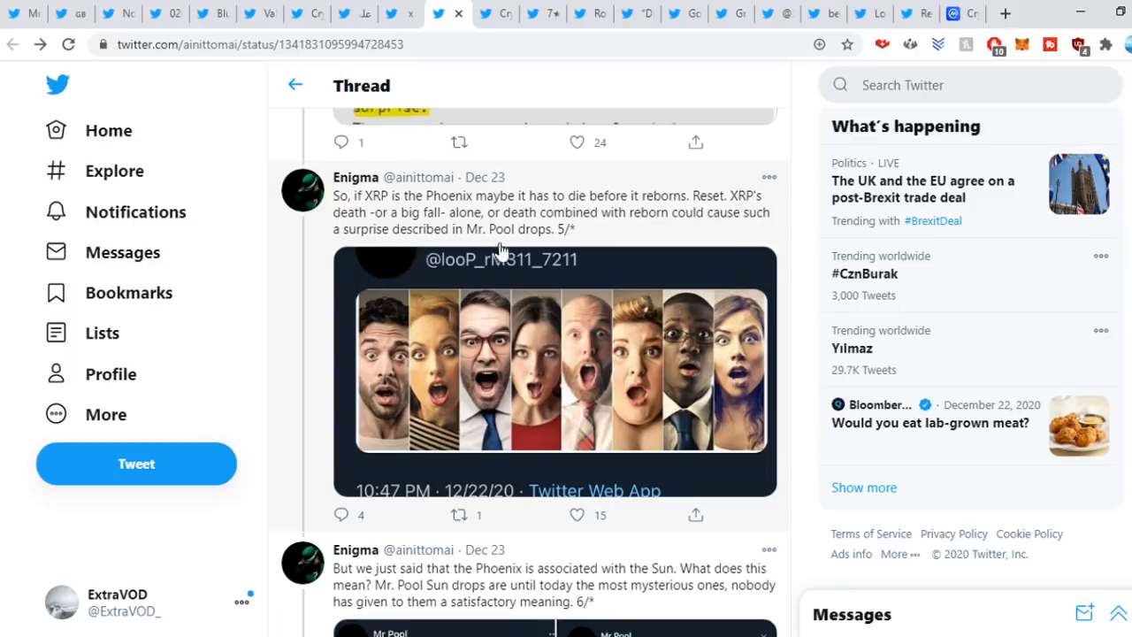
{"action": "scroll", "scroll_direction": "down", "scroll_amount": 3}
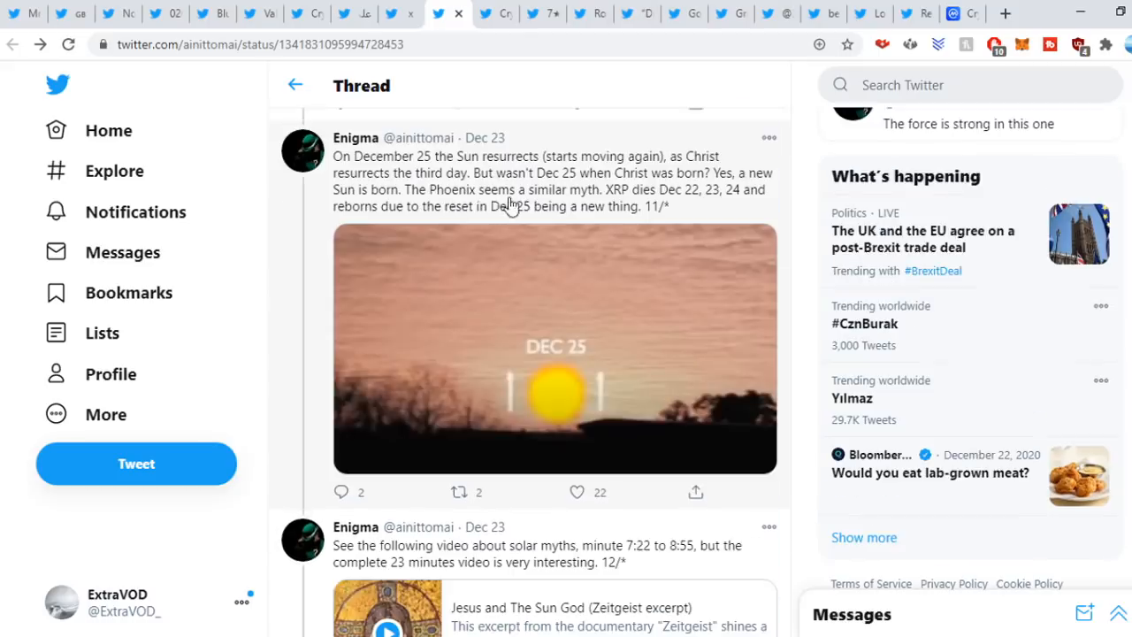
{"action": "mouse_move", "coordinate": [673, 205]}
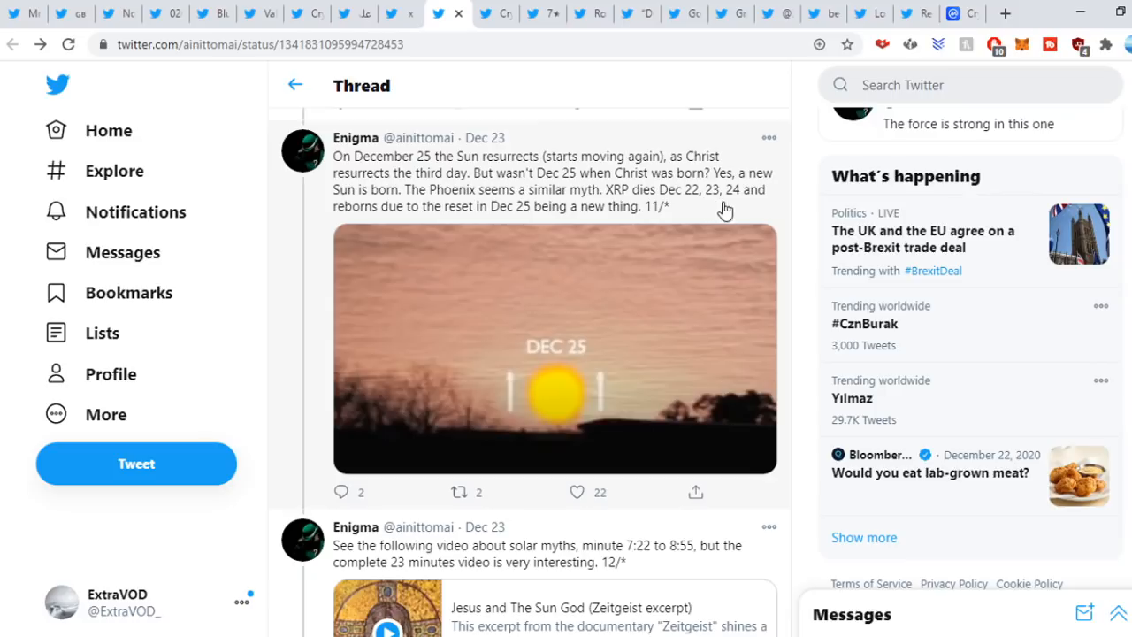
{"action": "mouse_move", "coordinate": [460, 219]}
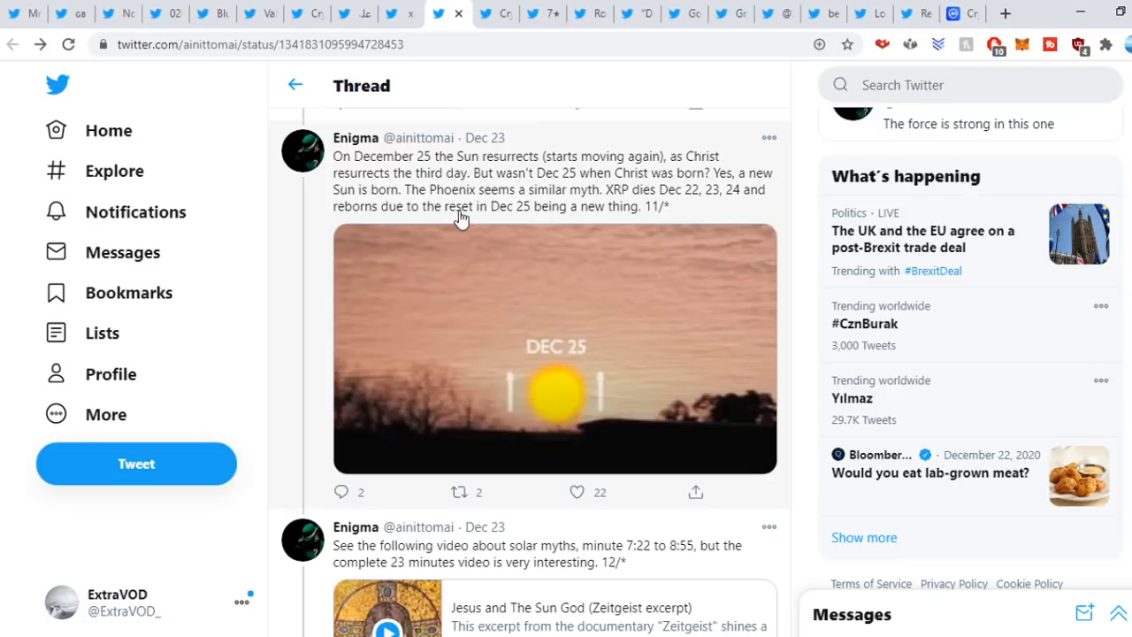
{"action": "mouse_move", "coordinate": [552, 216]}
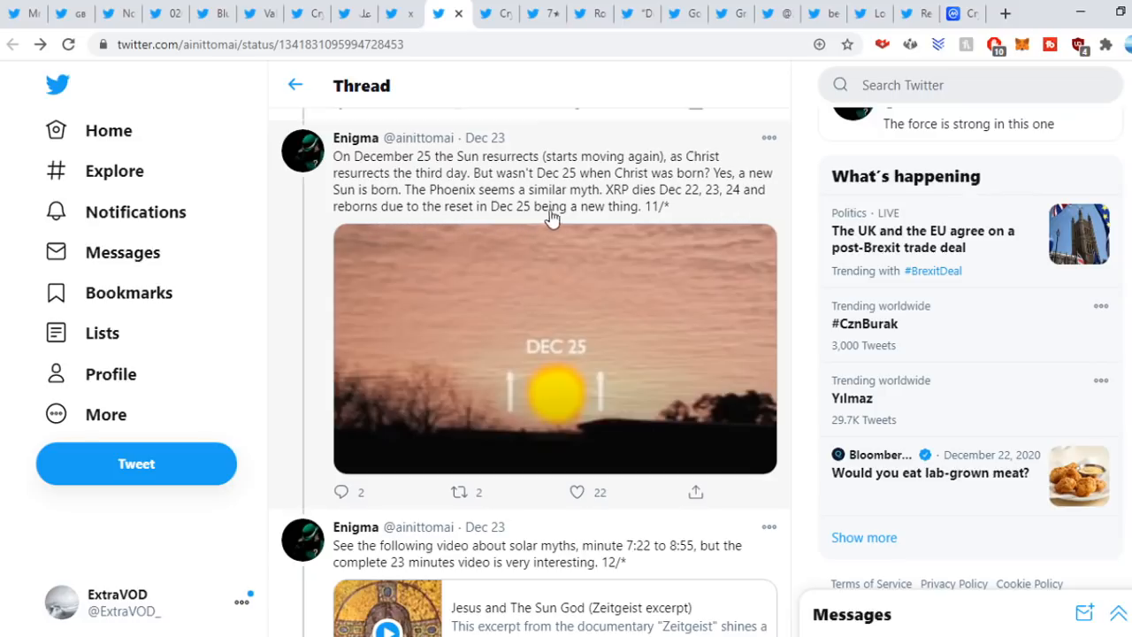
{"action": "mouse_move", "coordinate": [803, 244]}
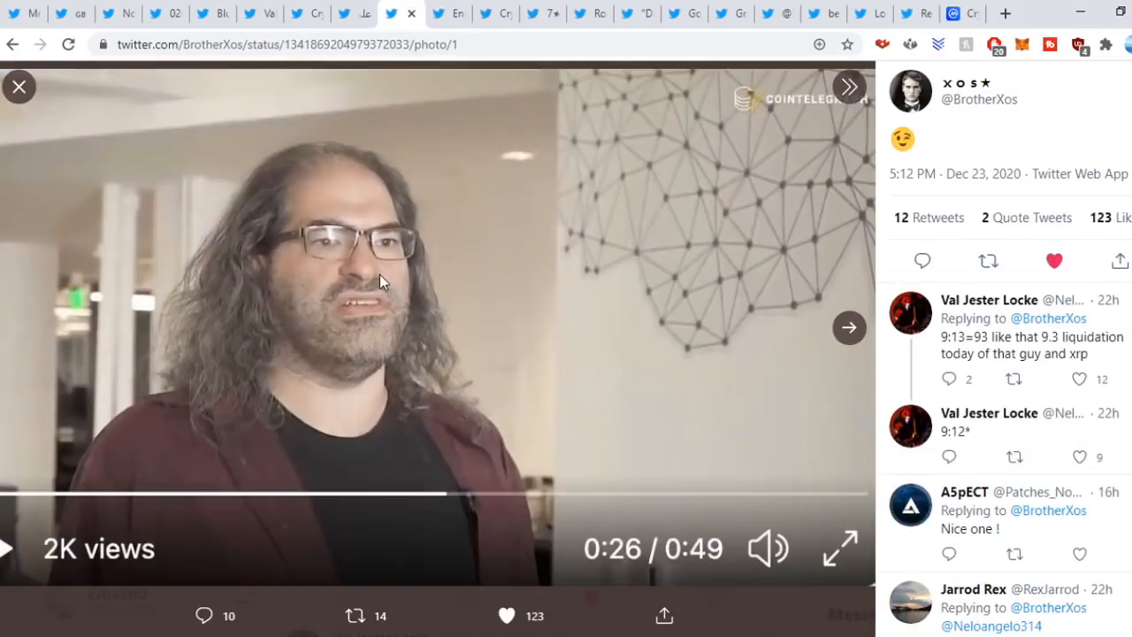
{"action": "mouse_move", "coordinate": [722, 205]}
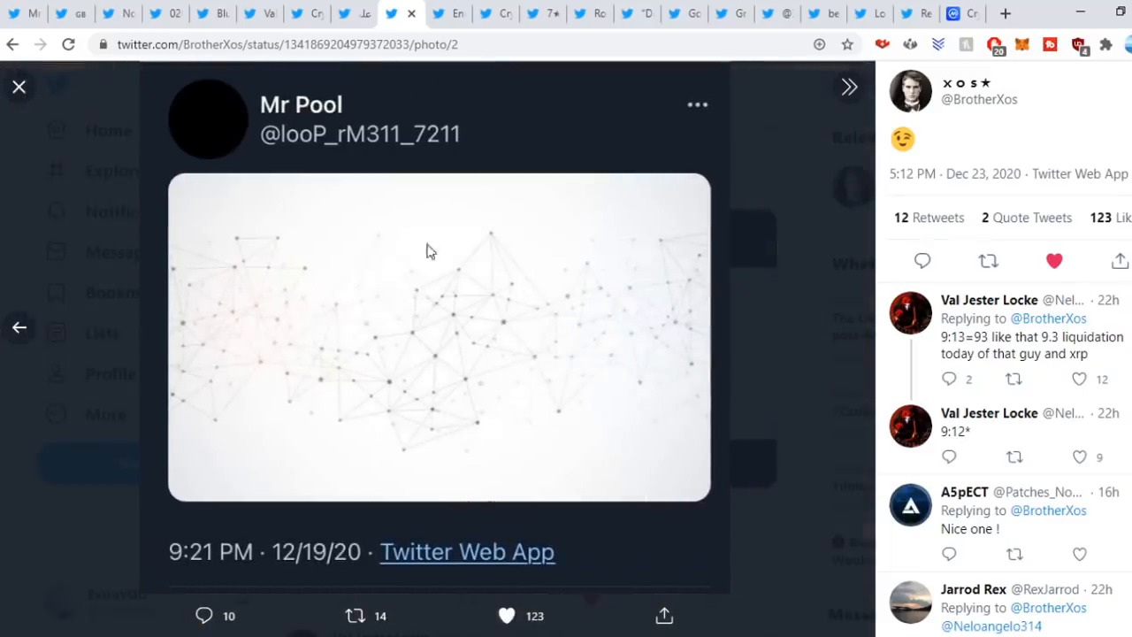
{"action": "mouse_move", "coordinate": [792, 248]}
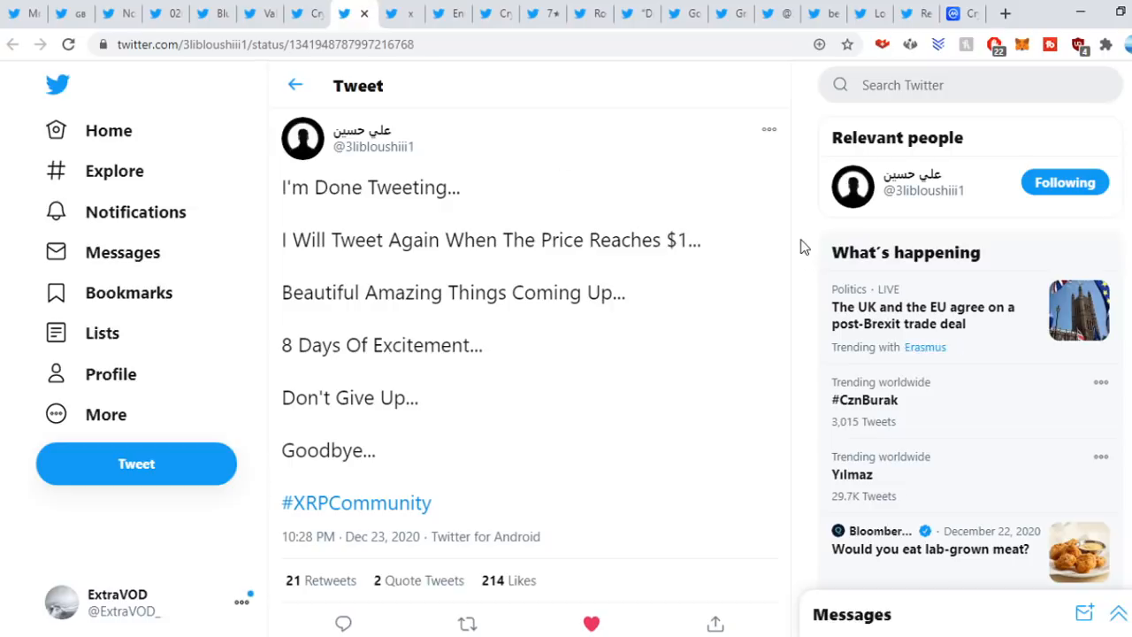
{"action": "mouse_move", "coordinate": [805, 237]}
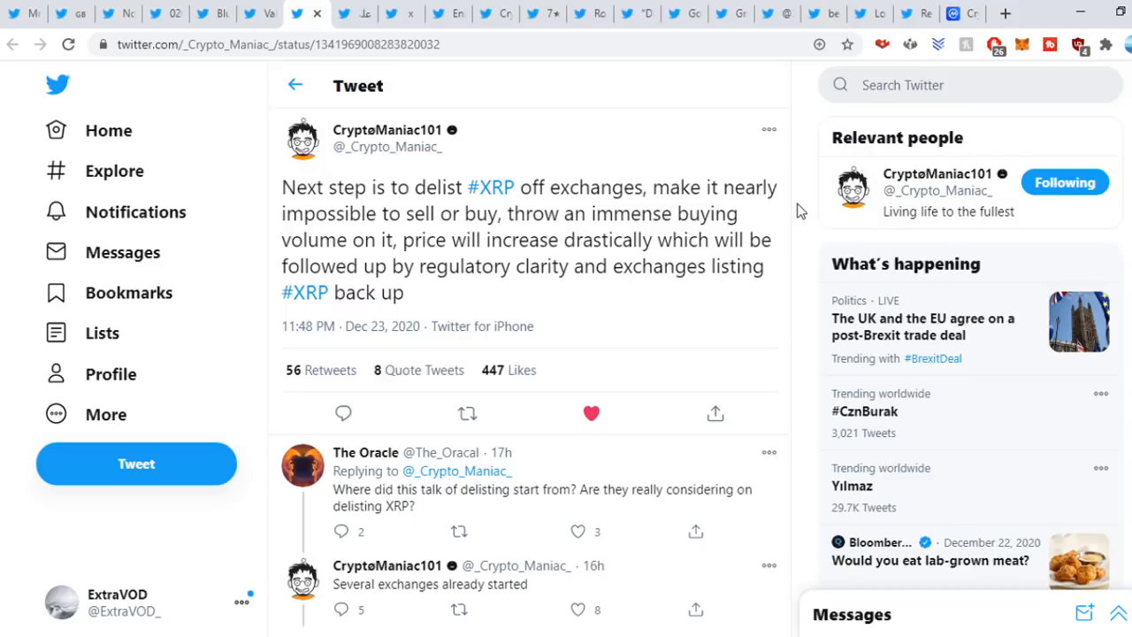
{"action": "mouse_move", "coordinate": [466, 92]}
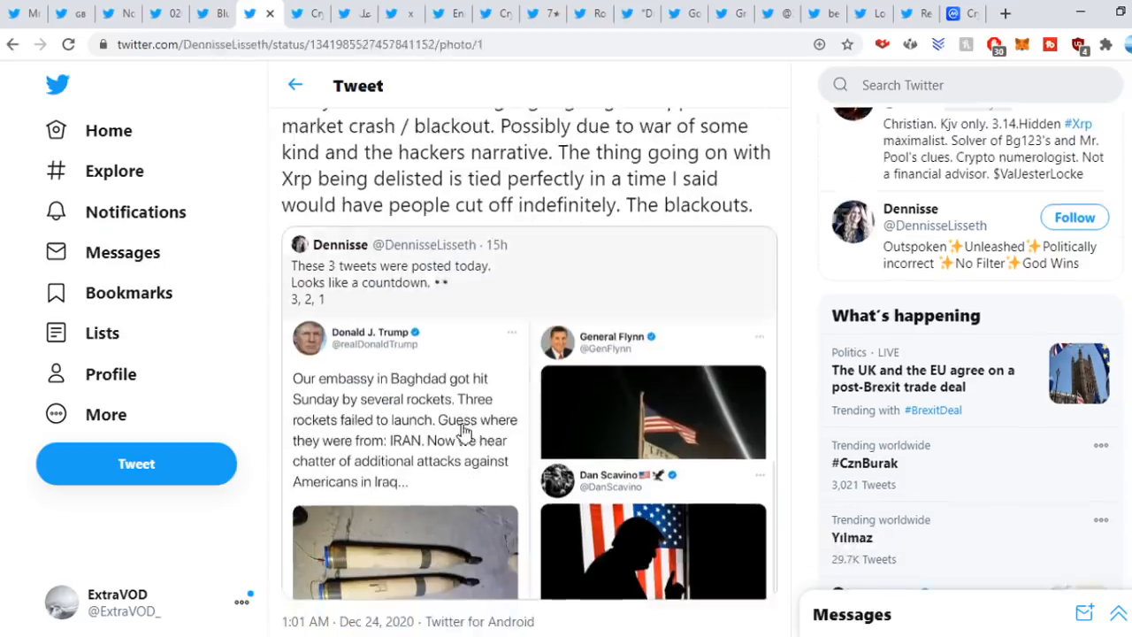
Enlarge Dennisse's quoted countdown screenshots and advance to the next one.
{"action": "left_click", "coordinate": [651, 410]}
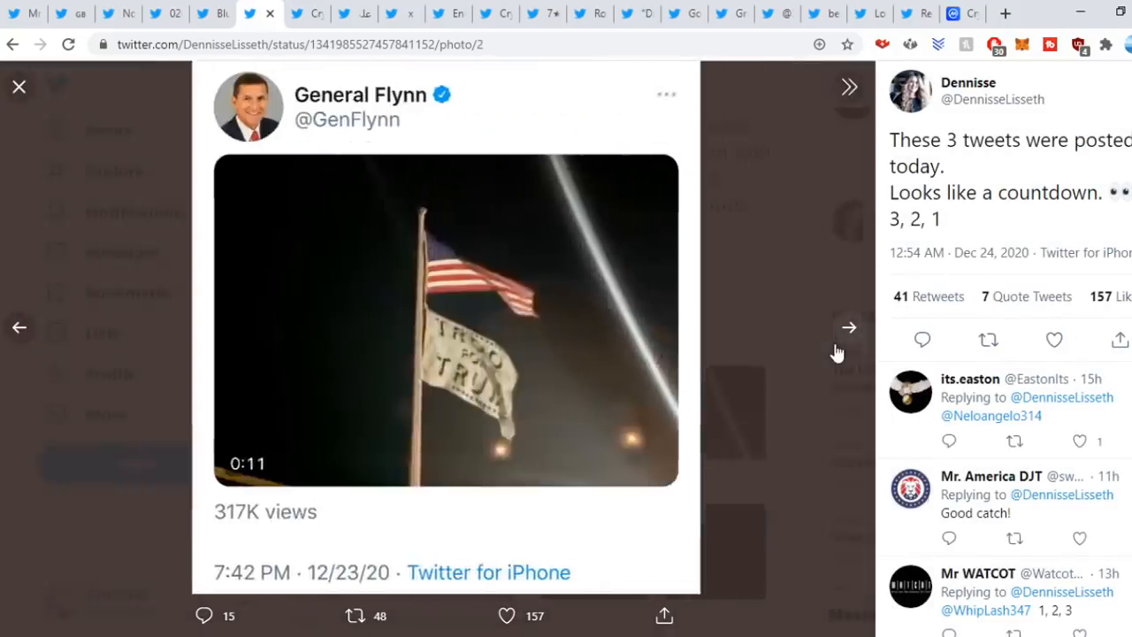
{"action": "left_click", "coordinate": [847, 327]}
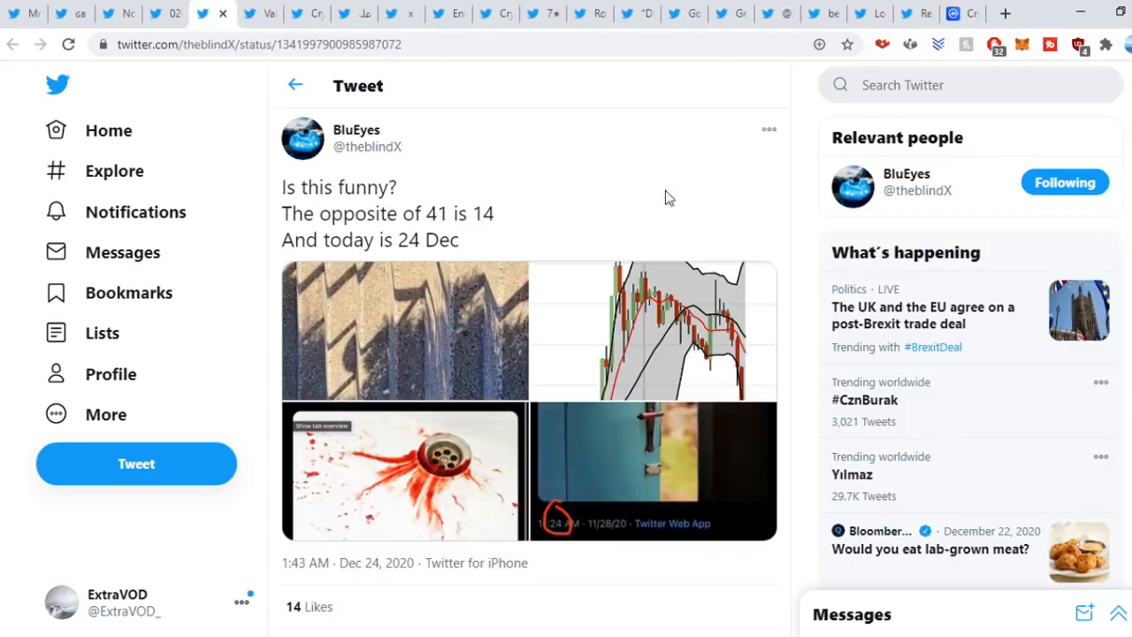
{"action": "mouse_move", "coordinate": [806, 227]}
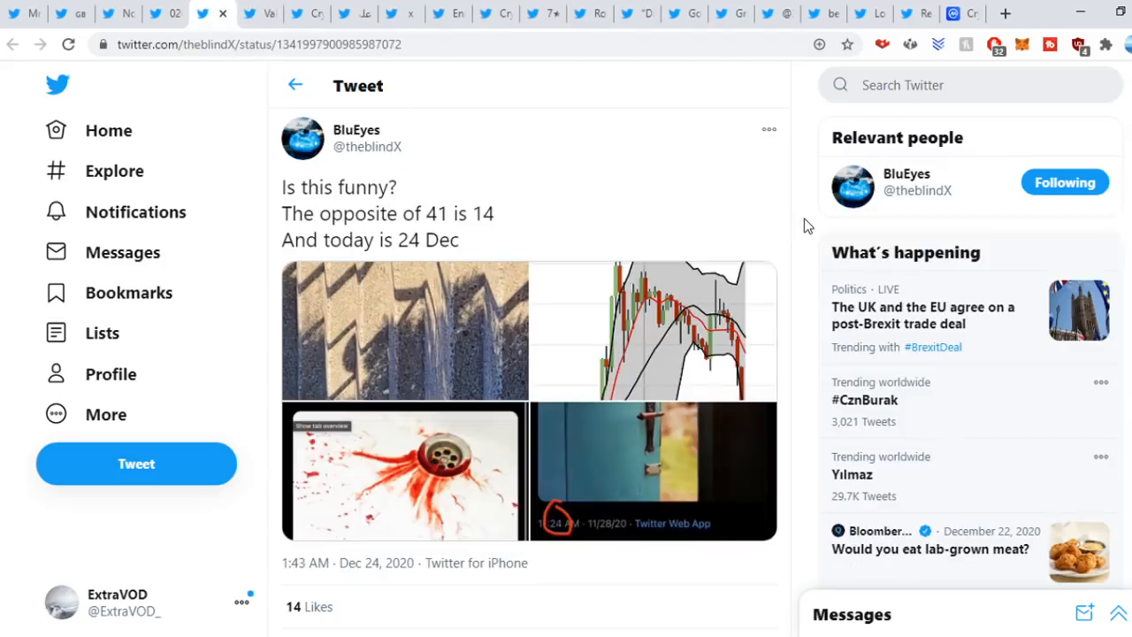
{"action": "mouse_move", "coordinate": [564, 331]}
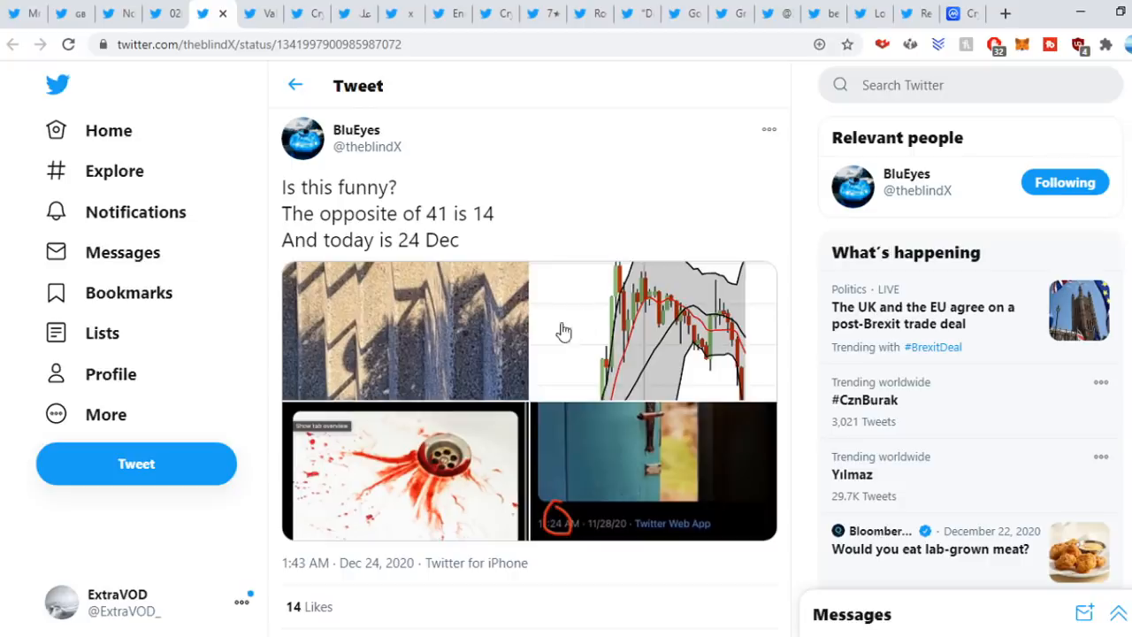
Enlarge the stair-shadows photo and flip through the next two collage photos.
{"action": "left_click", "coordinate": [403, 330]}
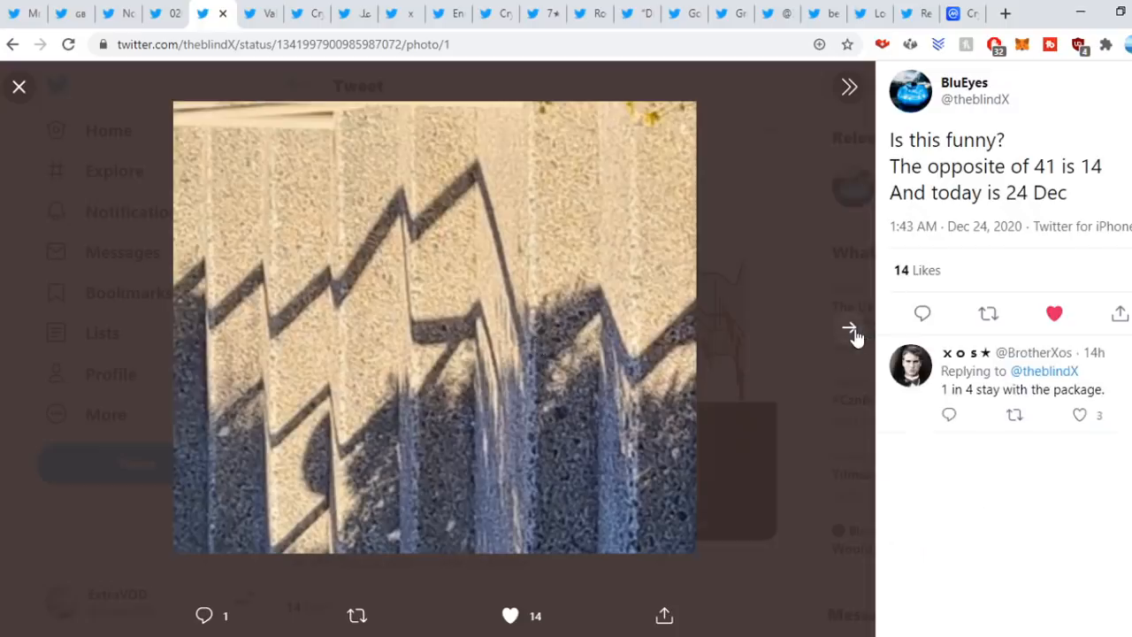
{"action": "left_click", "coordinate": [849, 327]}
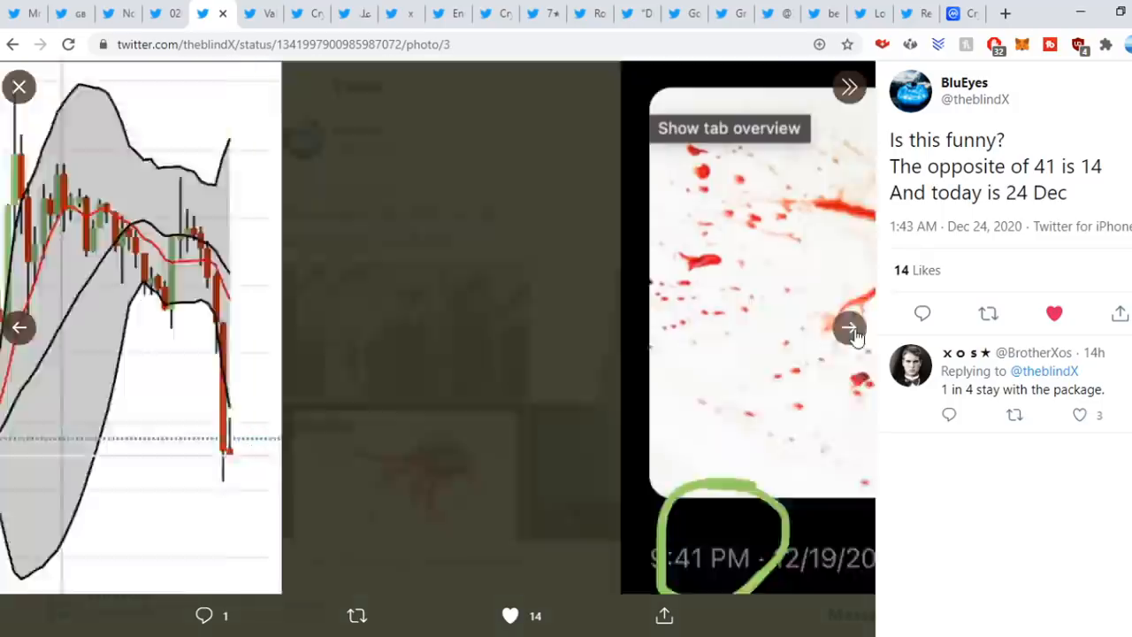
{"action": "left_click", "coordinate": [849, 327]}
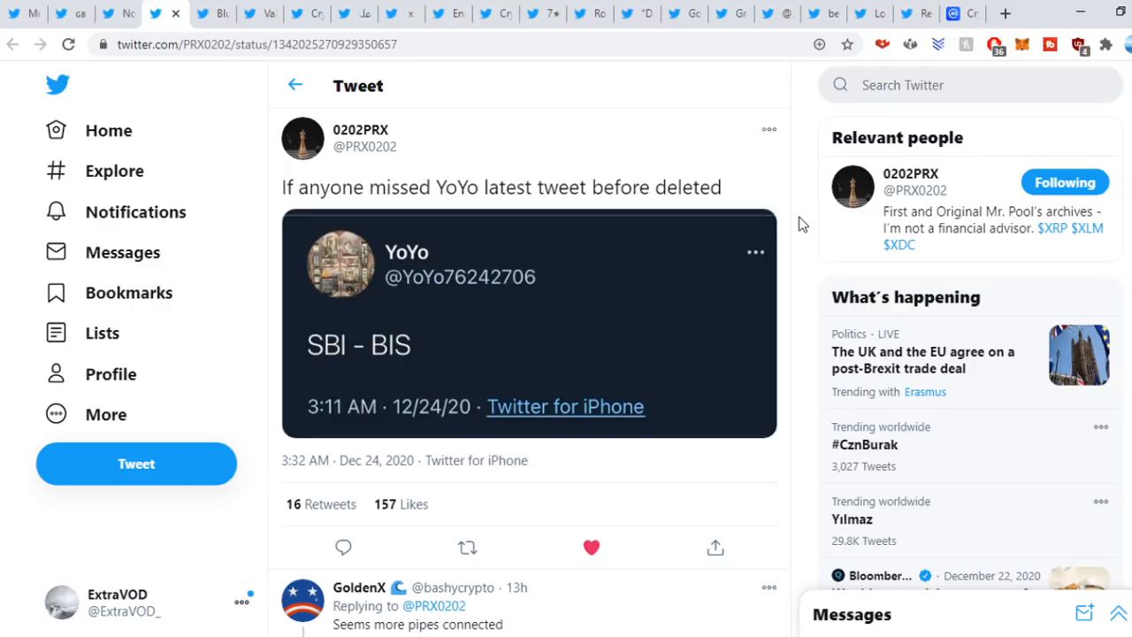
Enlarge the SBI - BIS screenshot, then move on to the next tweet tab.
{"action": "left_click", "coordinate": [528, 322]}
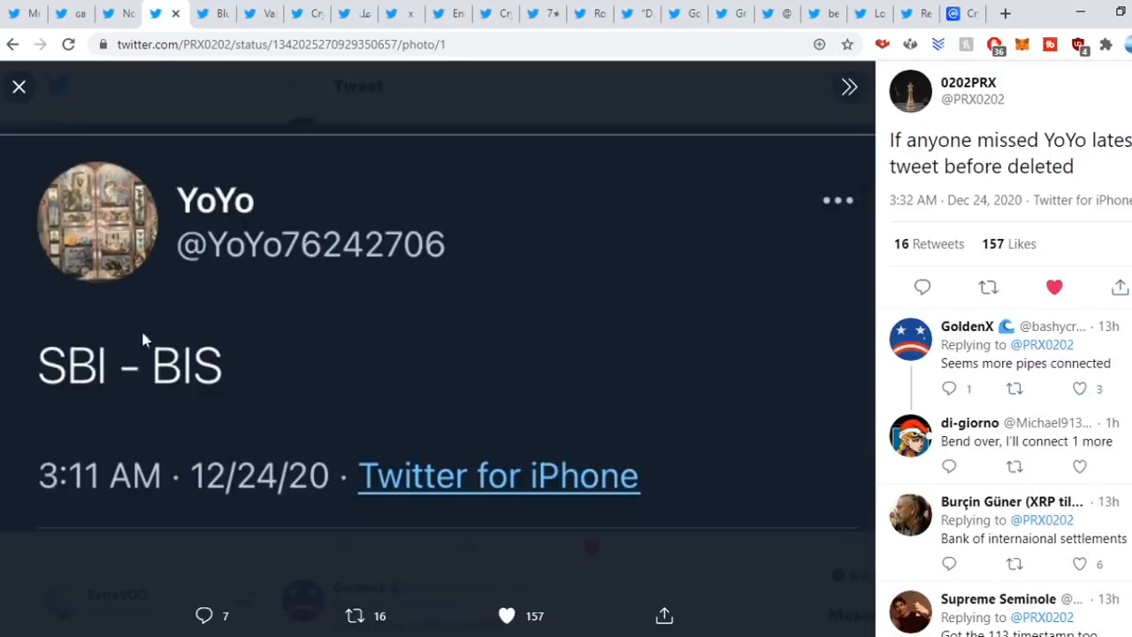
{"action": "mouse_move", "coordinate": [422, 378]}
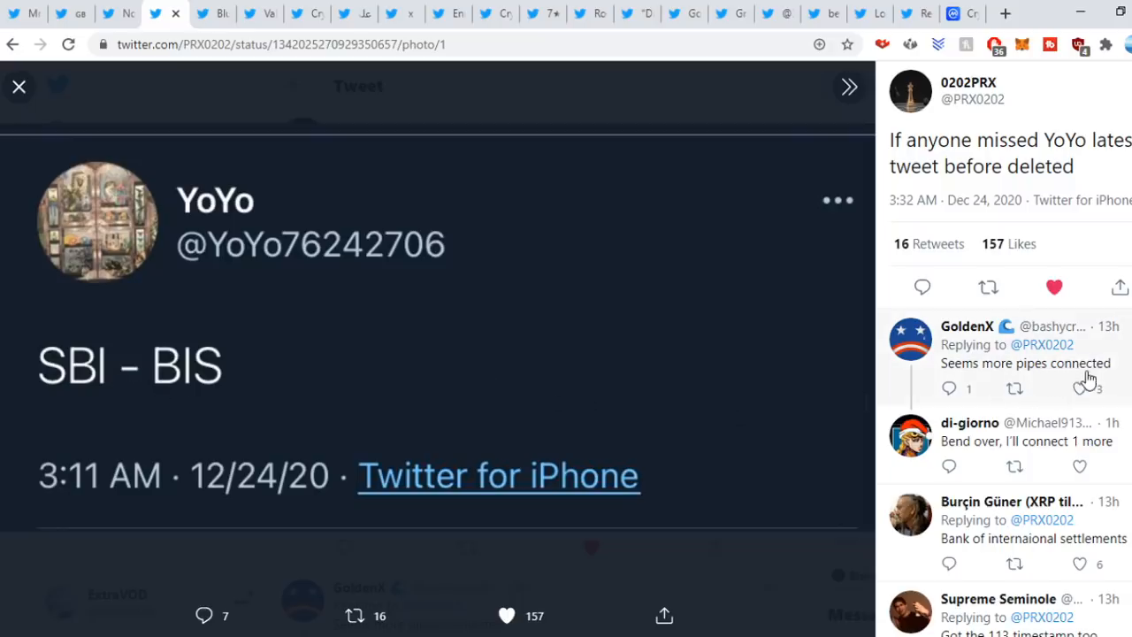
{"action": "left_click", "coordinate": [17, 85]}
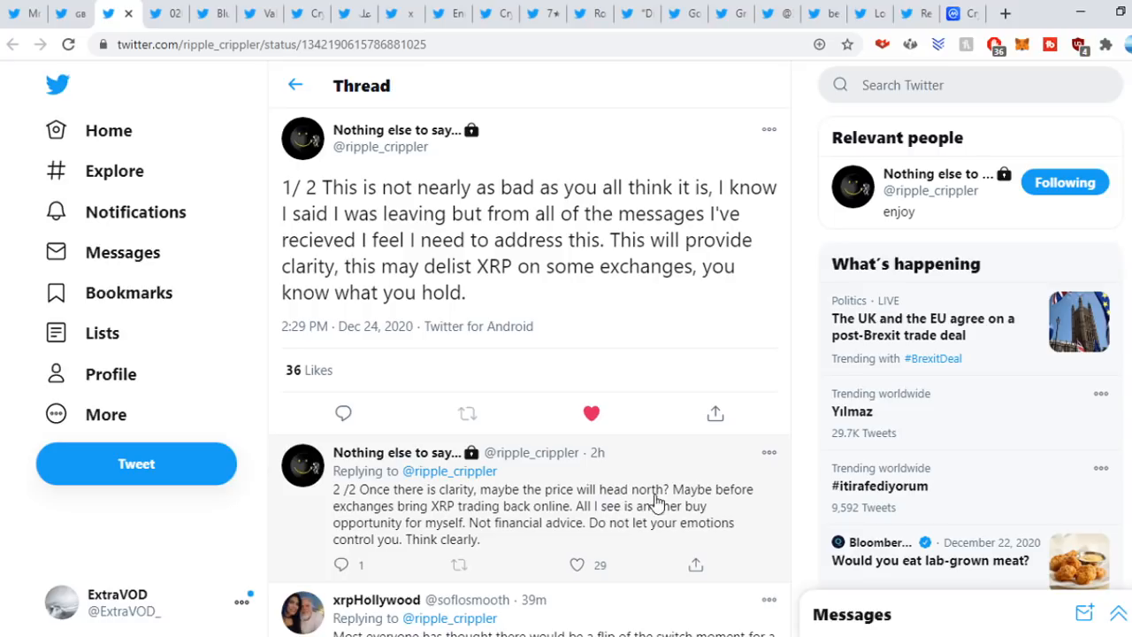
{"action": "mouse_move", "coordinate": [446, 520]}
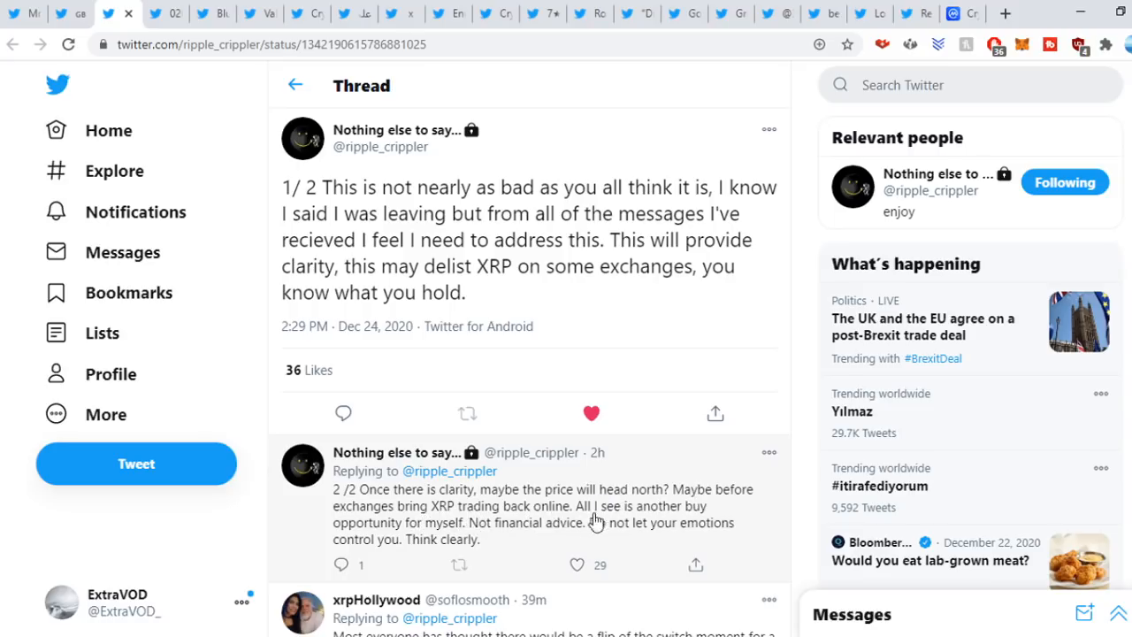
{"action": "mouse_move", "coordinate": [458, 532]}
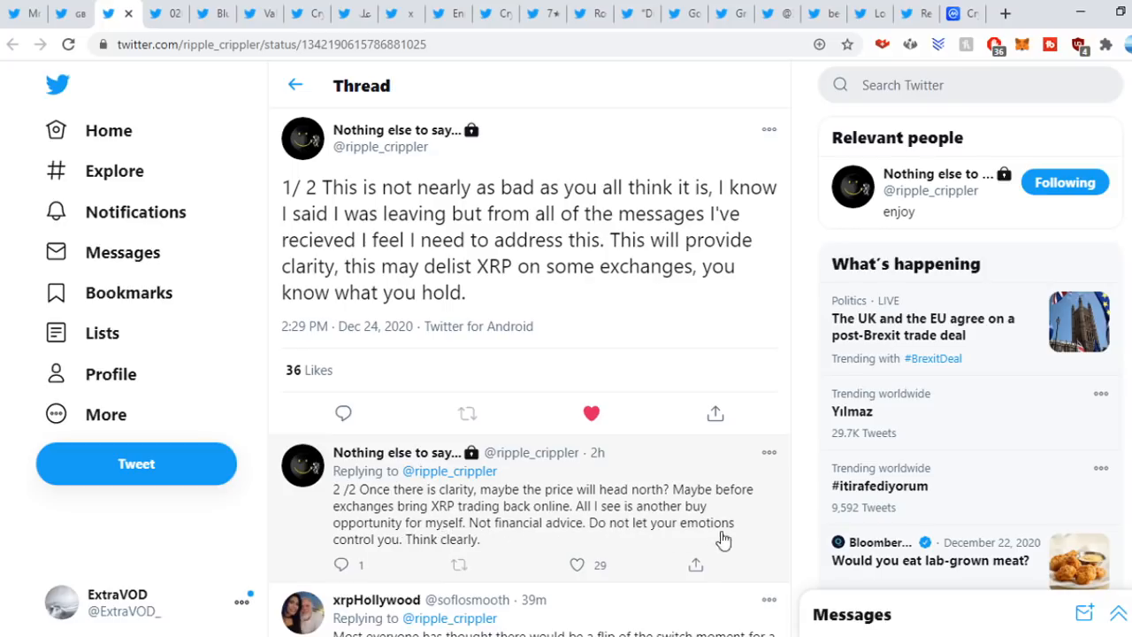
{"action": "mouse_move", "coordinate": [799, 243]}
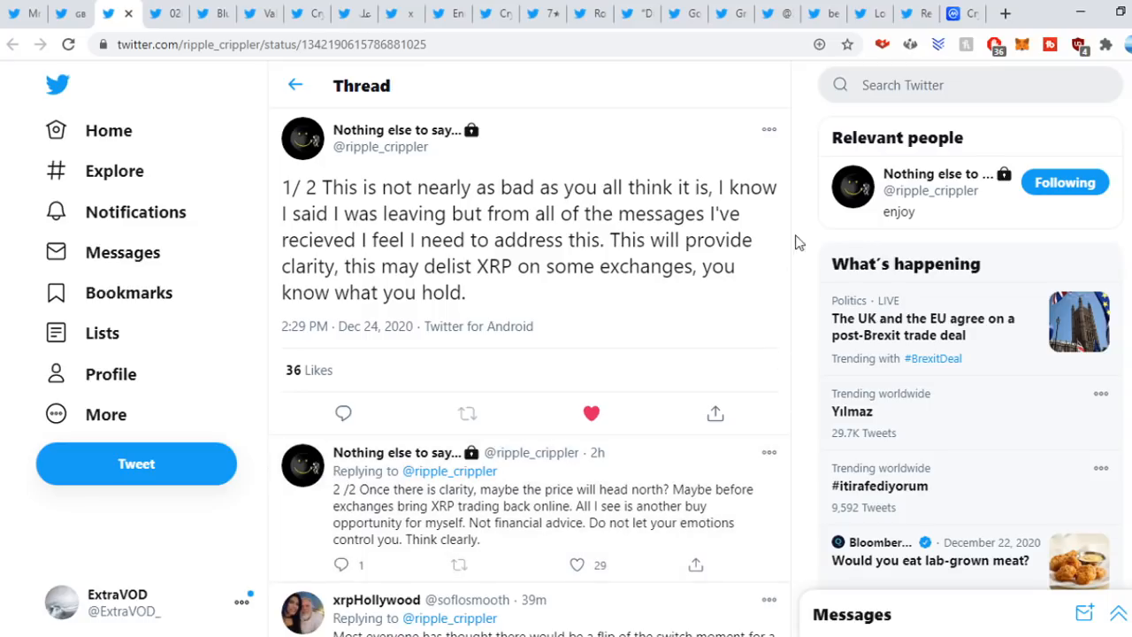
{"action": "mouse_move", "coordinate": [800, 237]}
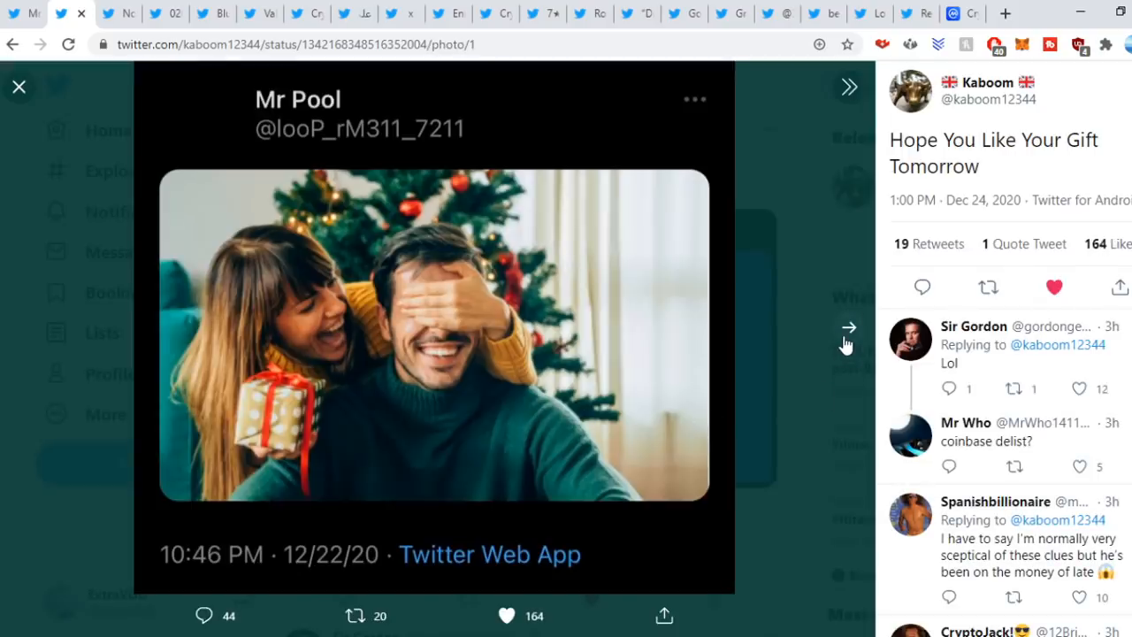
Advance the viewer to the second image, the blue Coinbase C logo.
{"action": "left_click", "coordinate": [847, 335]}
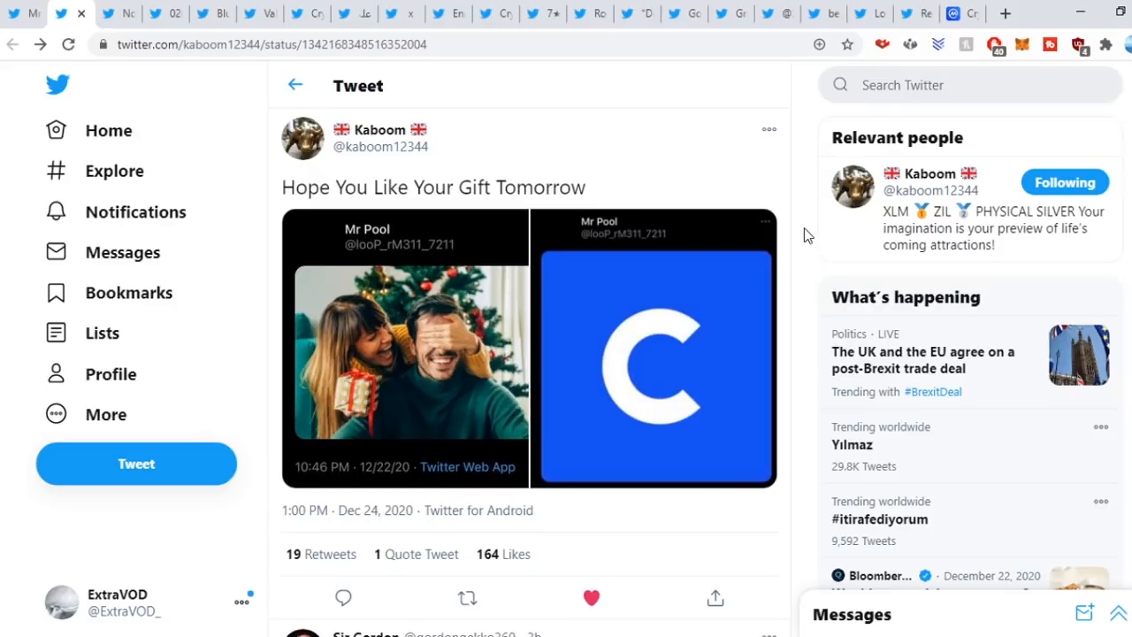
{"action": "mouse_move", "coordinate": [780, 233]}
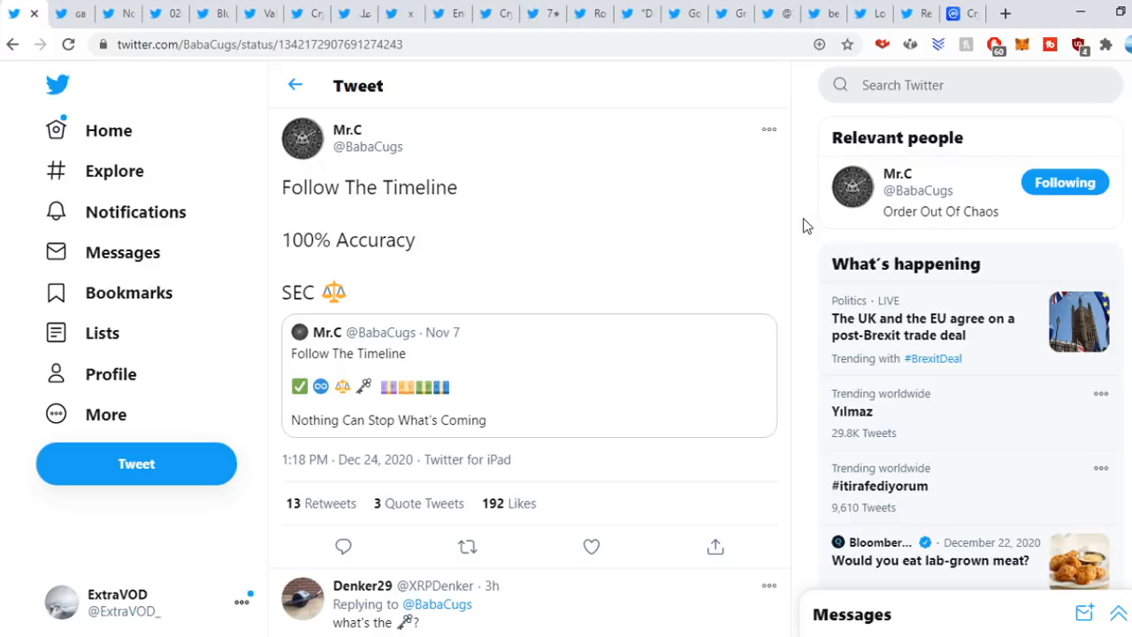
{"action": "mouse_move", "coordinate": [397, 290]}
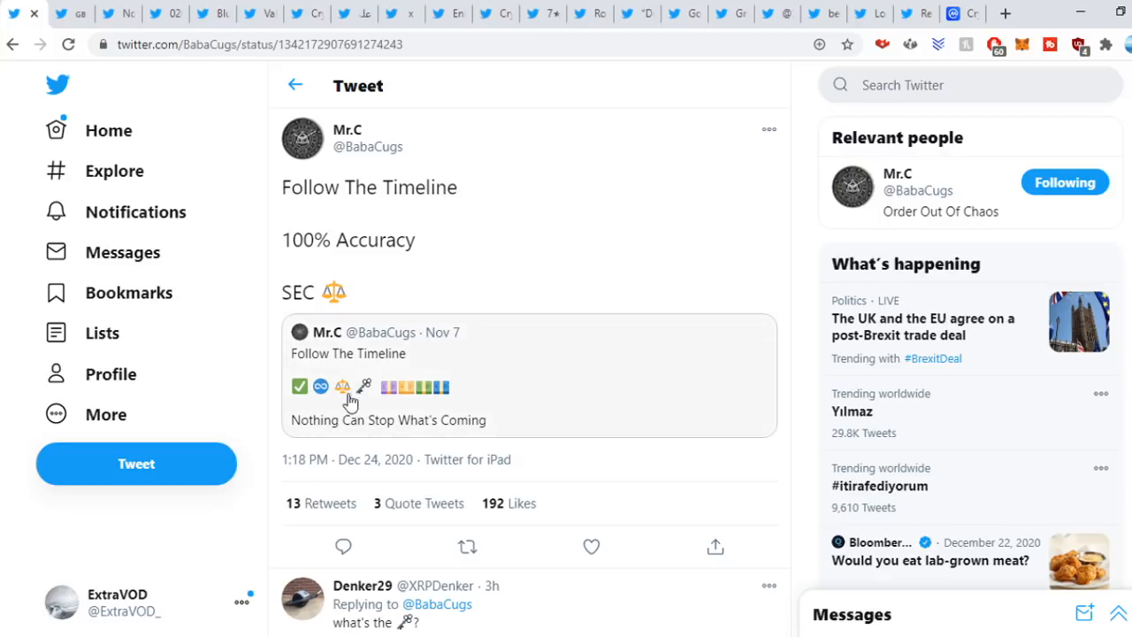
{"action": "mouse_move", "coordinate": [364, 396]}
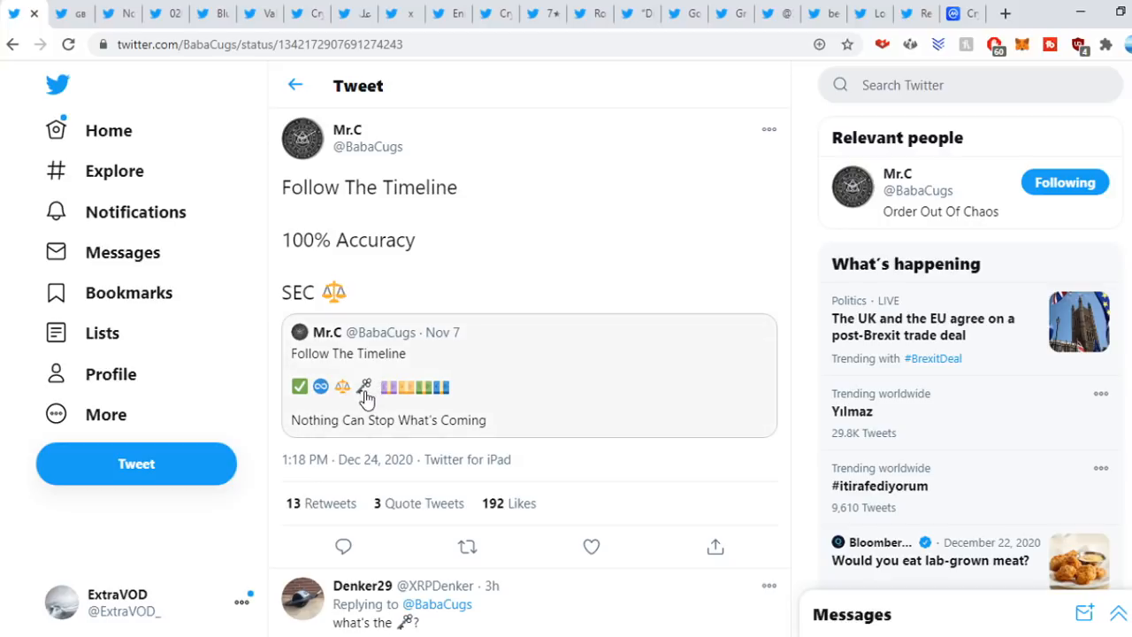
{"action": "mouse_move", "coordinate": [421, 400]}
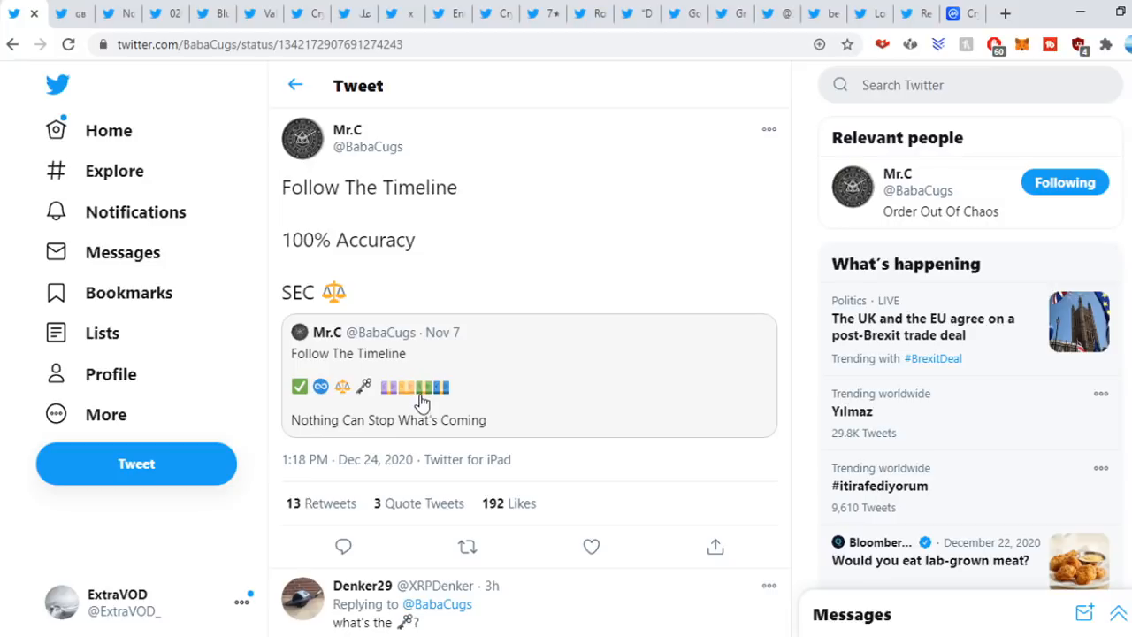
{"action": "mouse_move", "coordinate": [812, 234]}
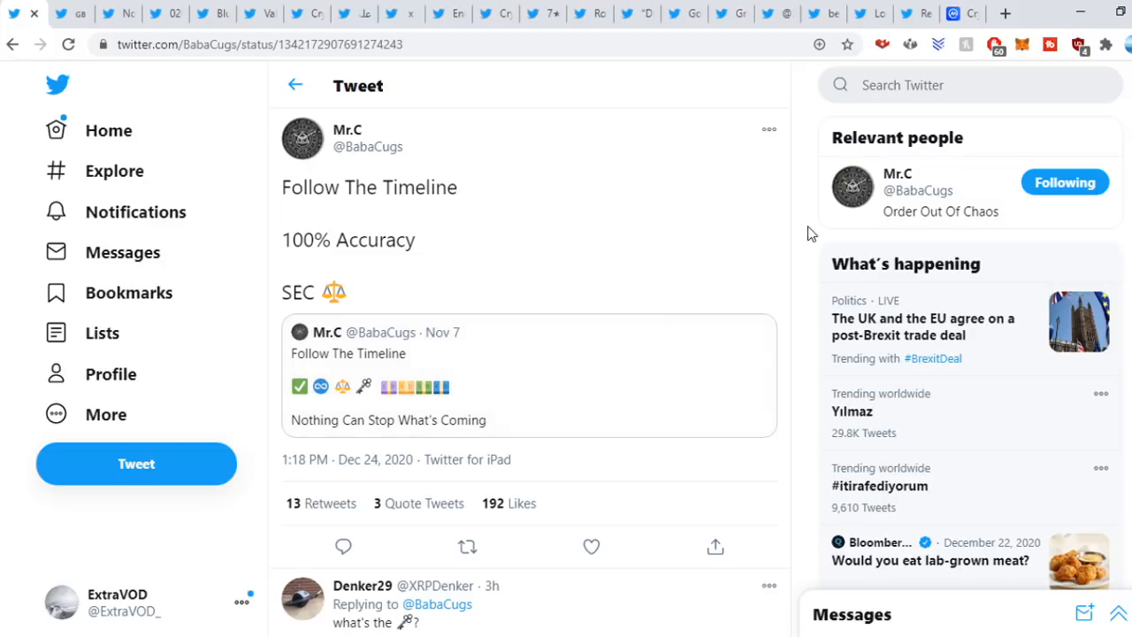
{"action": "mouse_move", "coordinate": [805, 234]}
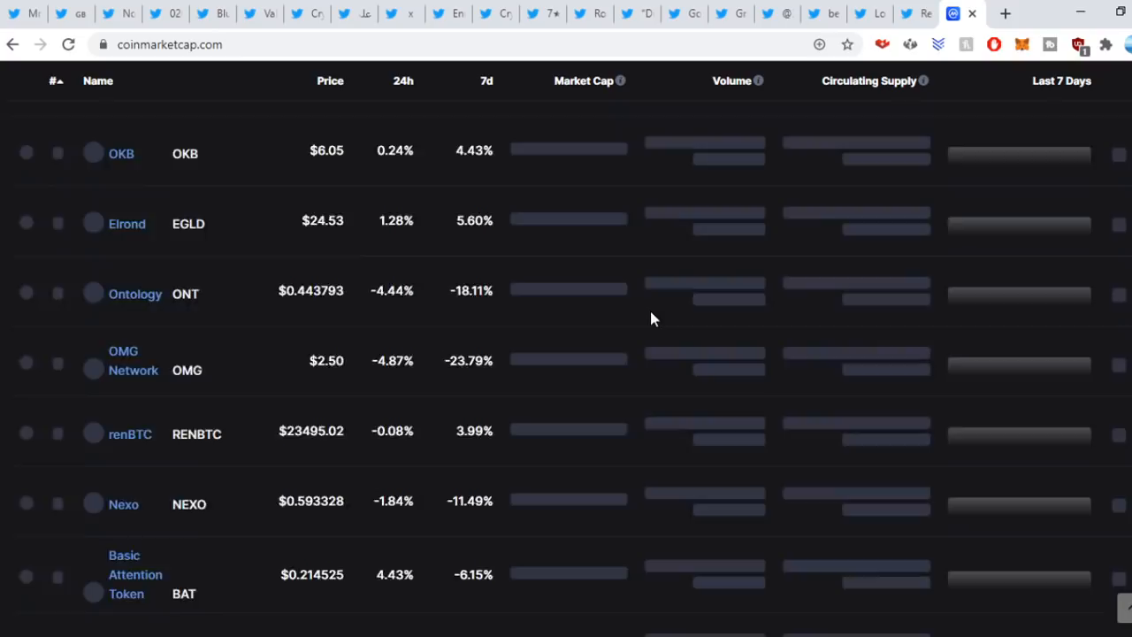
Scroll down the CoinMarketCap price list toward ranks 95–100.
{"action": "scroll", "scroll_direction": "down", "scroll_amount": 3}
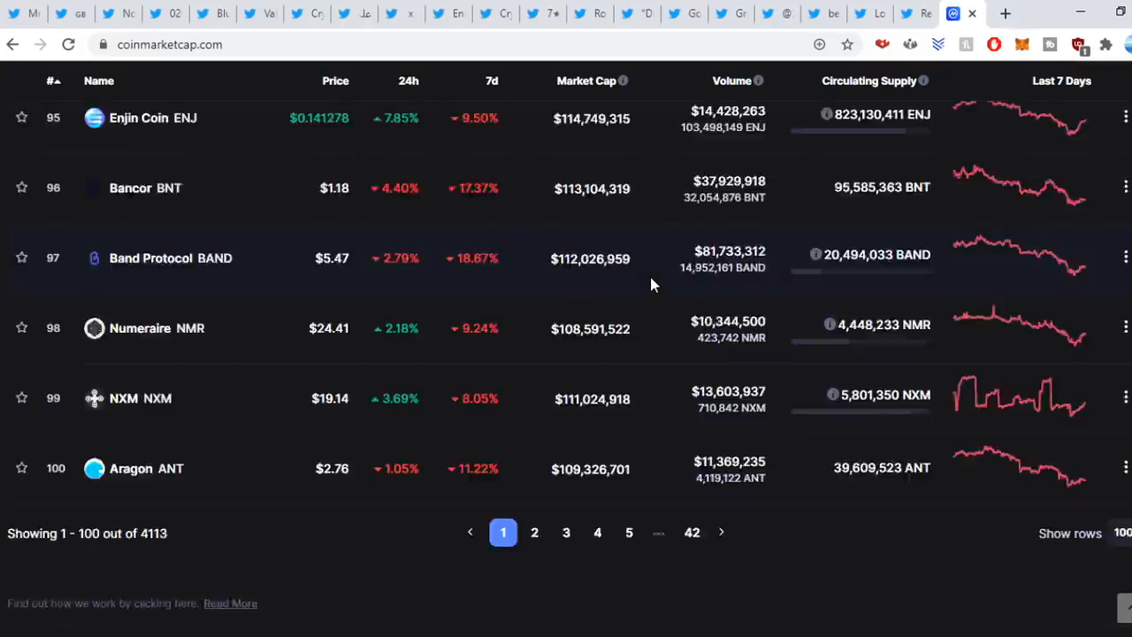